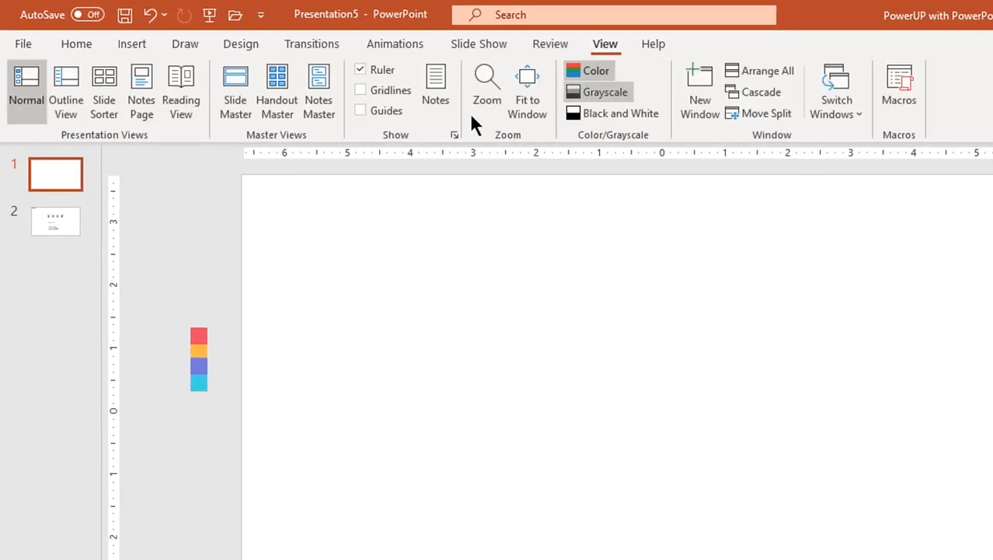
# Step: Show the guides and give the slide a light grey solid background fill
pyautogui.click(360, 110)
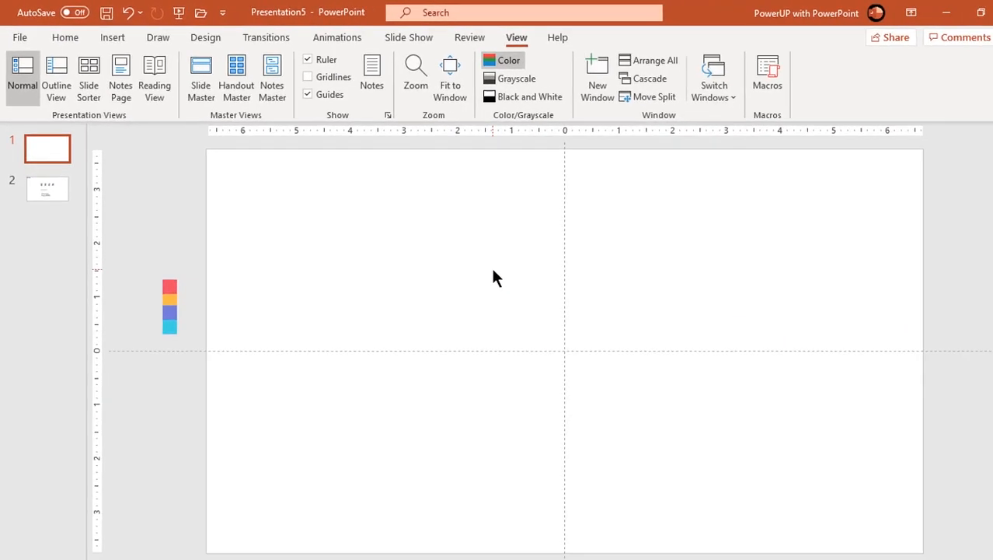
pyautogui.rightClick(498, 278)
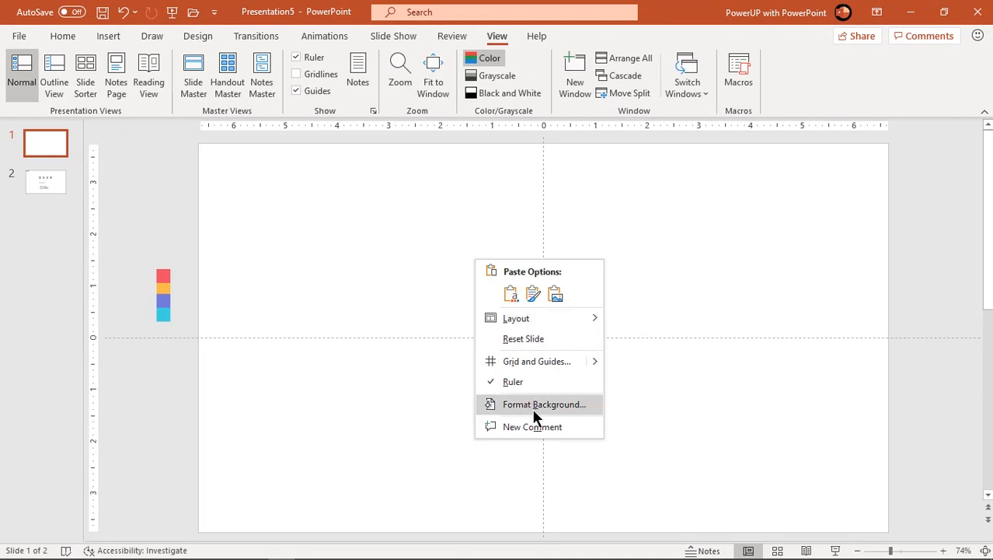
pyautogui.click(544, 404)
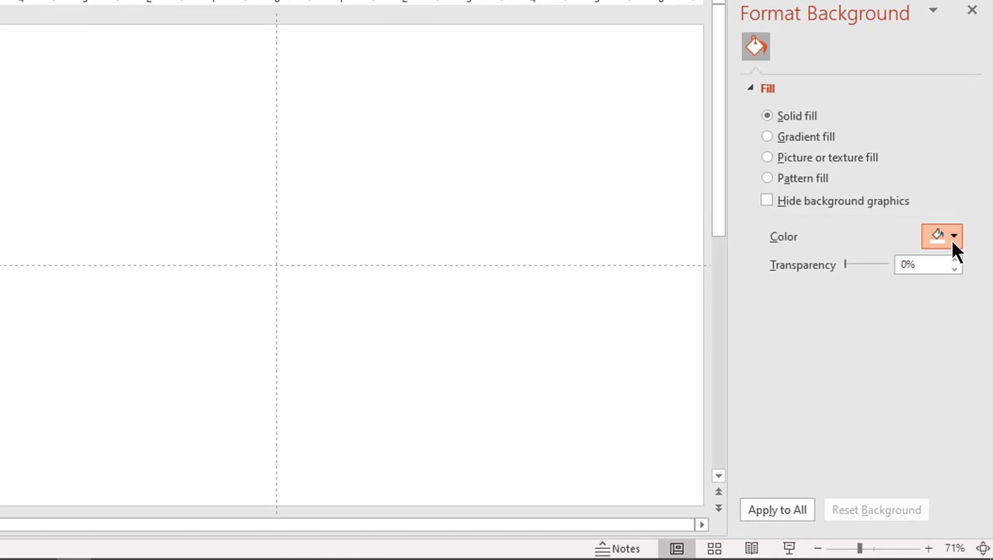
pyautogui.click(955, 236)
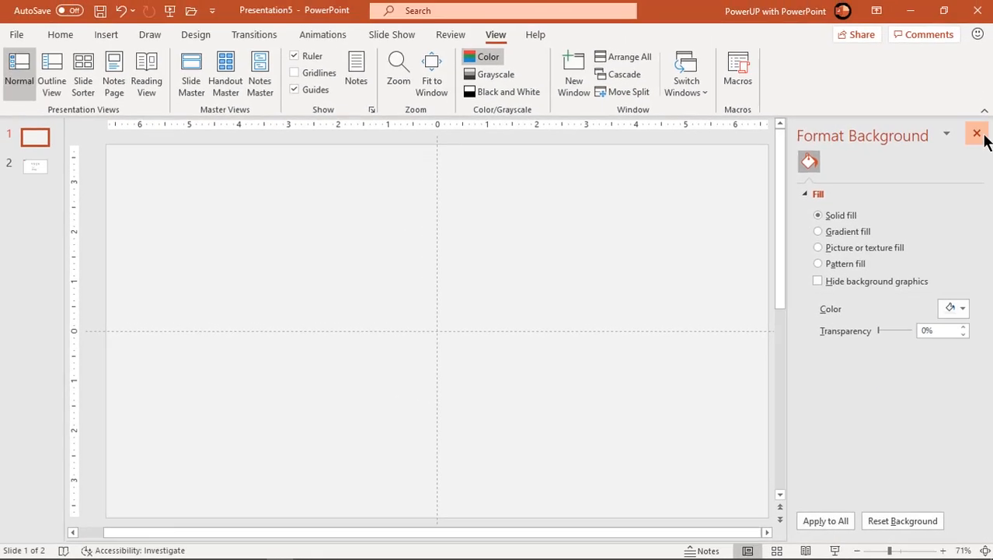
pyautogui.click(970, 135)
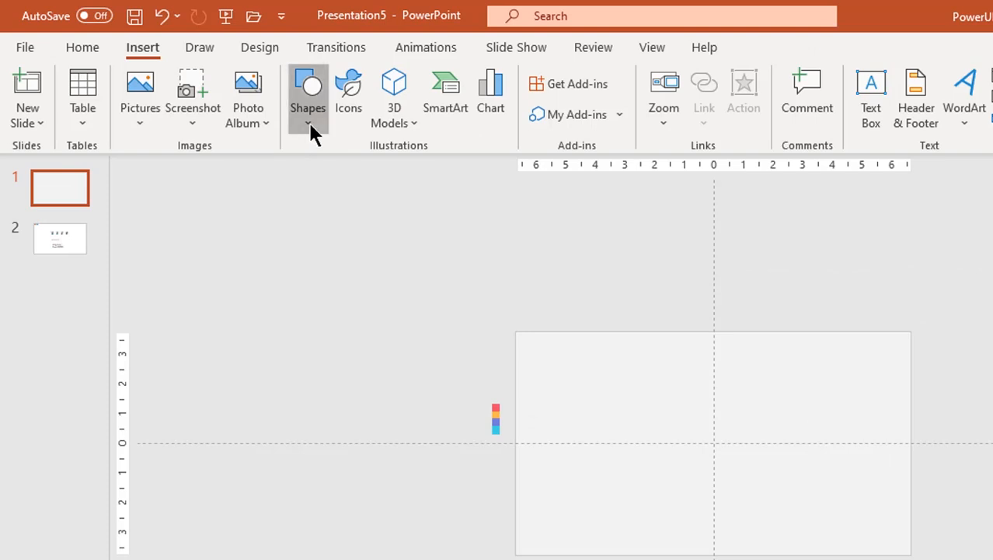
# Step: Draw two corner-to-corner diagonal lines crossing at the slide centre
pyautogui.click(308, 94)
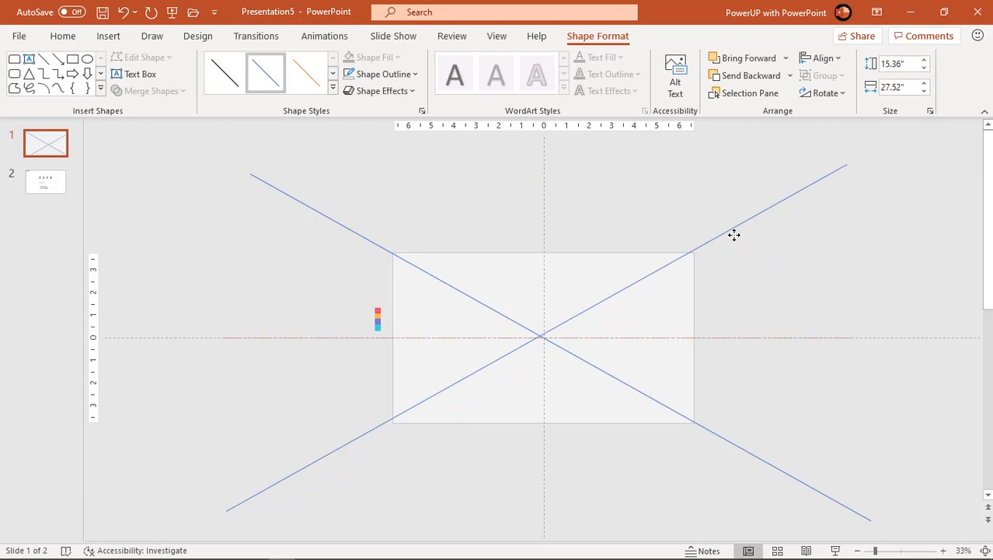
pyautogui.click(734, 234)
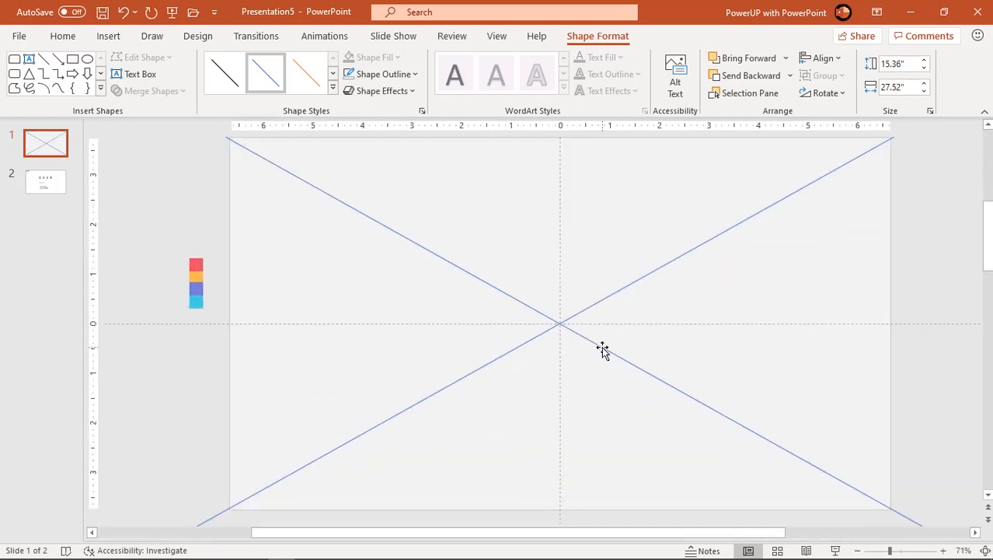
pyautogui.moveTo(606, 342)
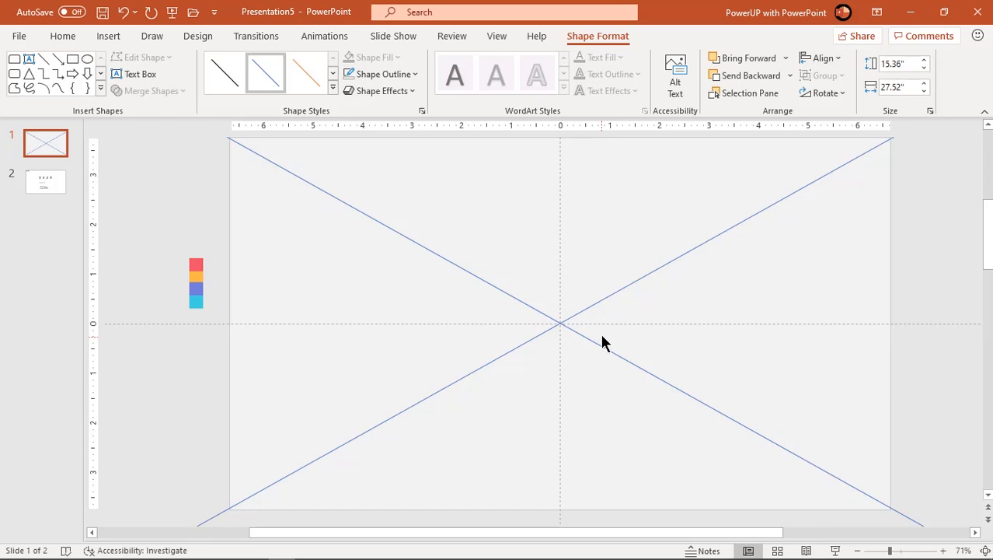
pyautogui.moveTo(582, 312)
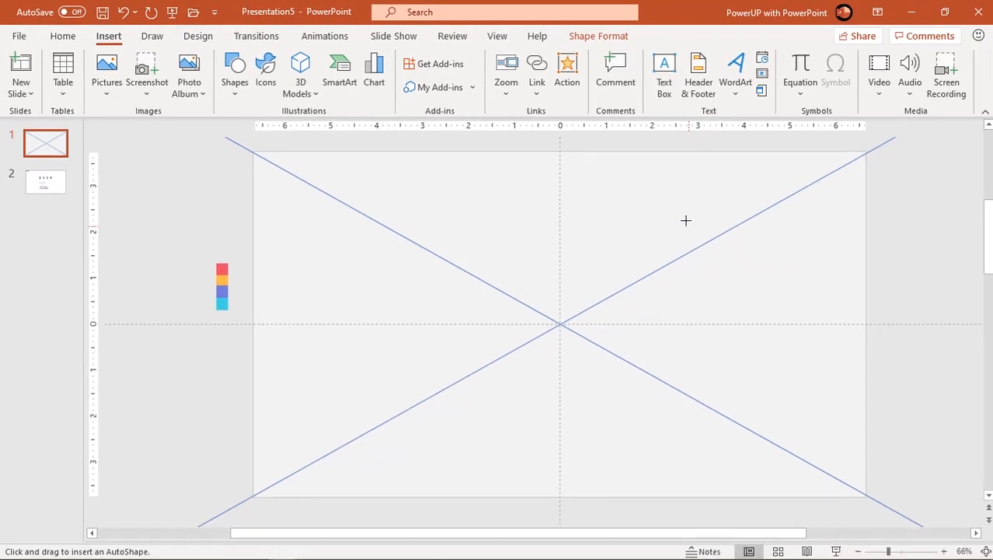
# Step: Draw a blue circle in the upper right and remove its outline
pyautogui.moveTo(643, 171); pyautogui.dragTo(725, 251)
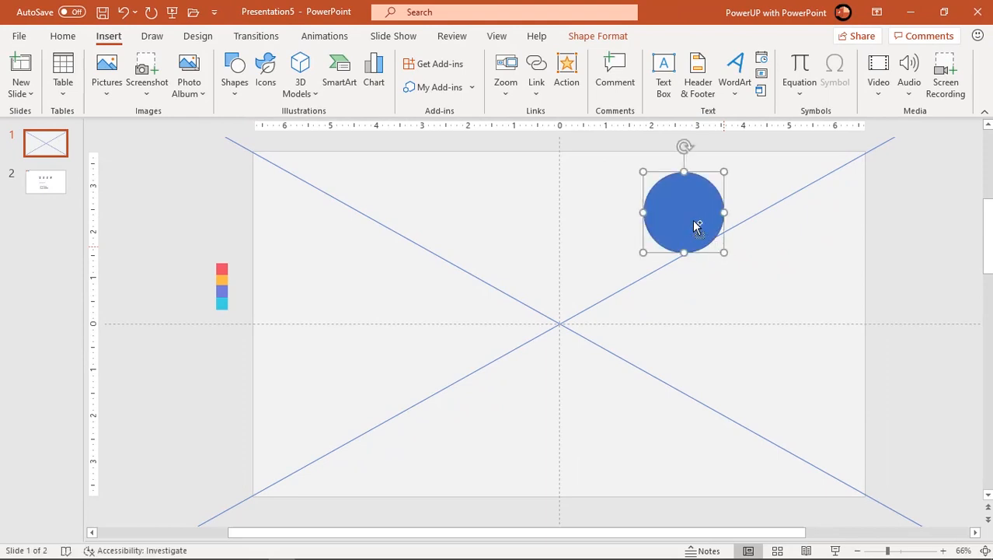
pyautogui.moveTo(684, 212); pyautogui.dragTo(676, 290)
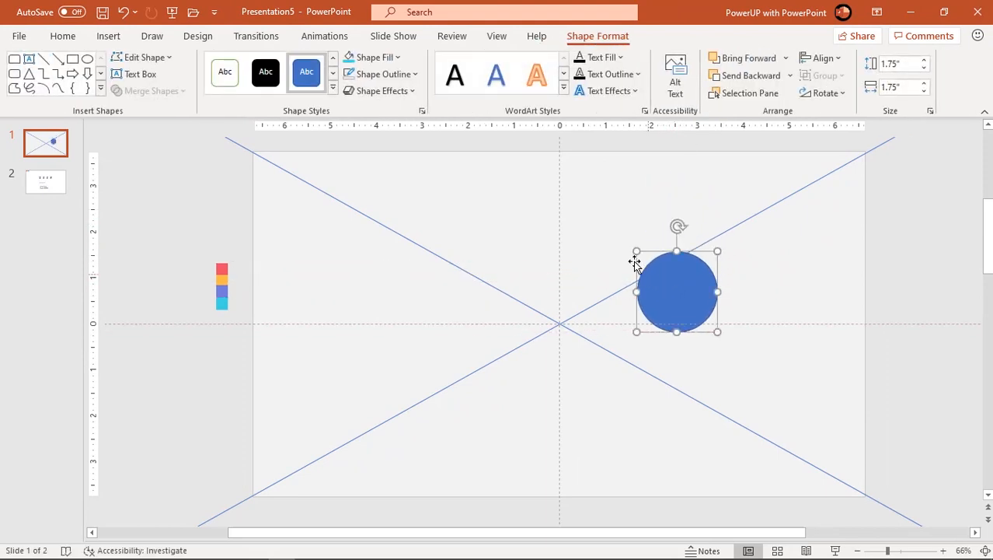
pyautogui.click(385, 74)
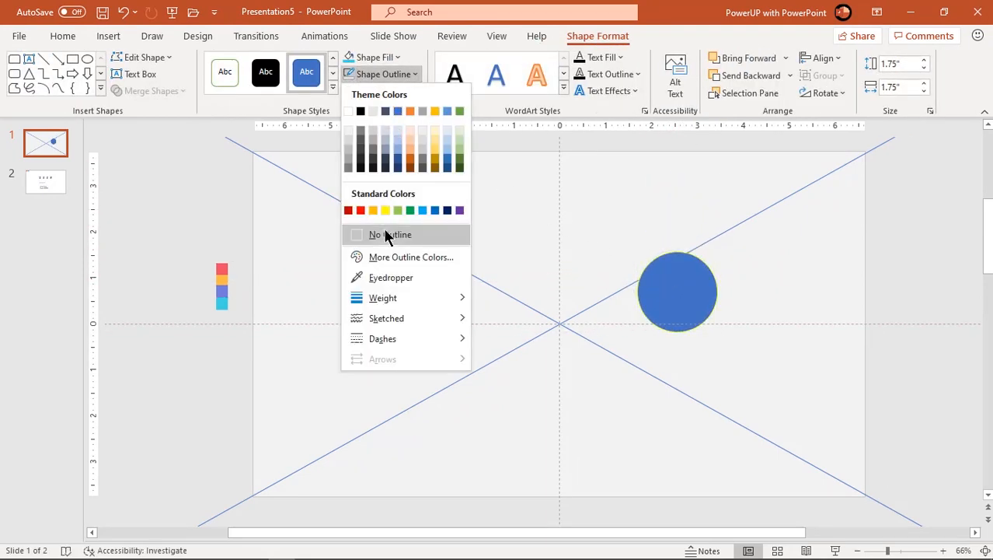
pyautogui.click(389, 233)
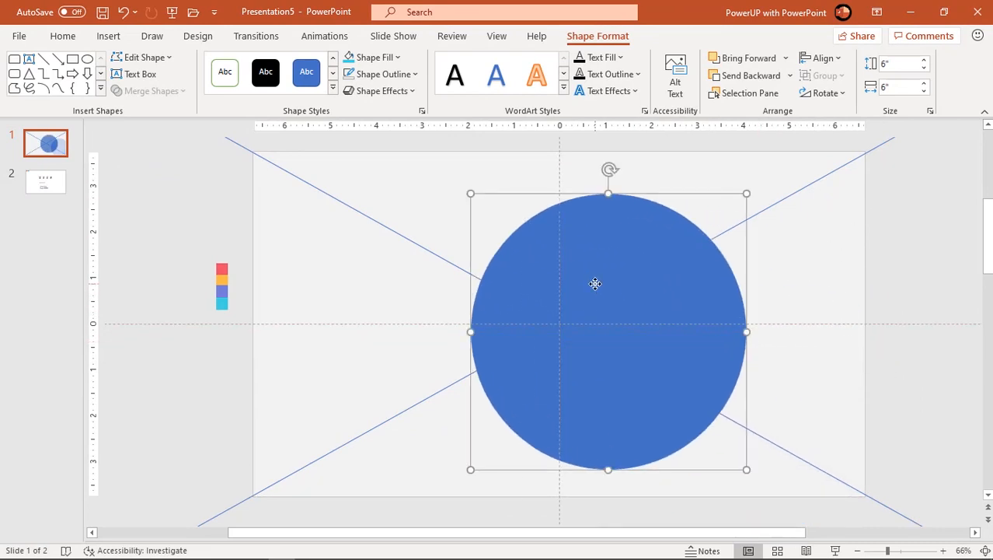
# Step: Make the circle's fill semi-transparent in Format Shape
pyautogui.rightClick(595, 283)
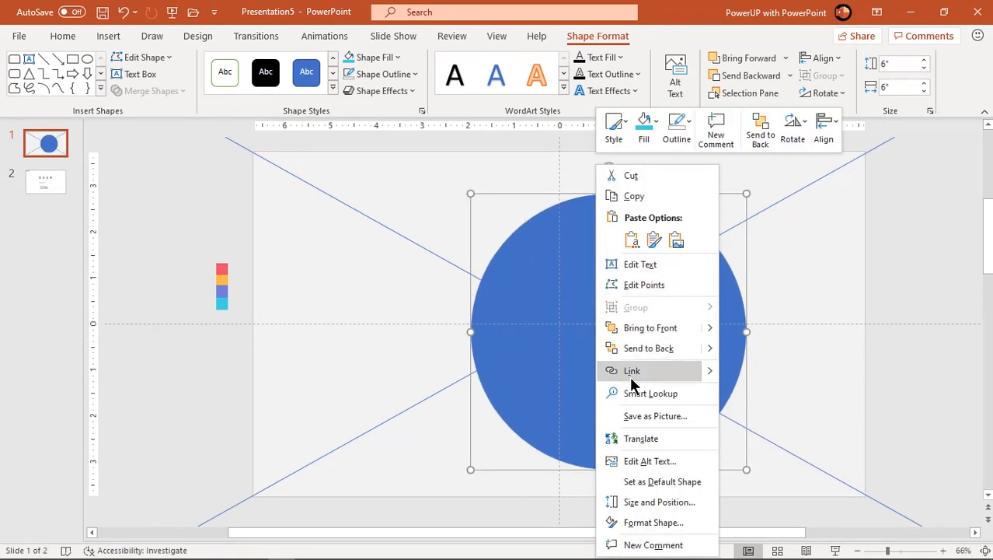
pyautogui.click(653, 522)
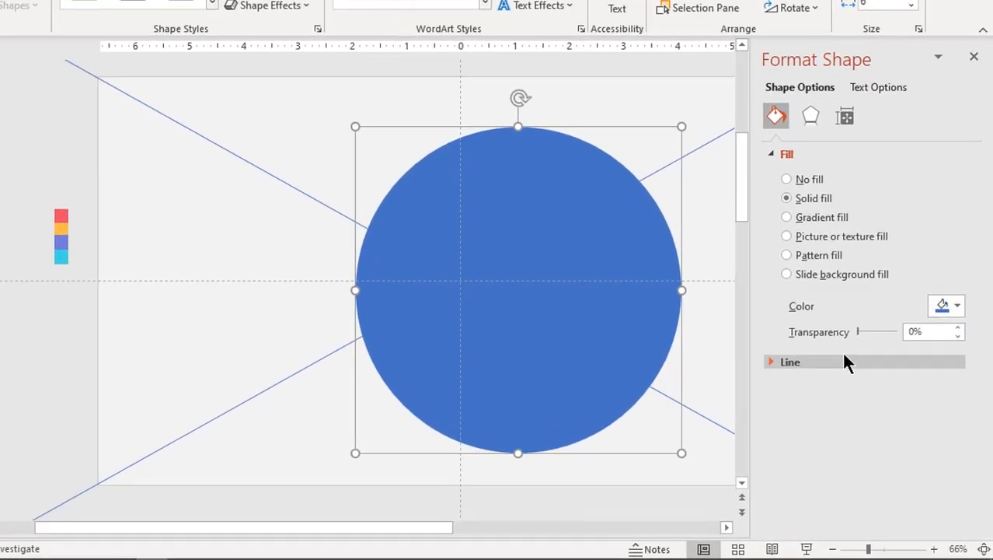
pyautogui.moveTo(858, 331); pyautogui.dragTo(878, 320)
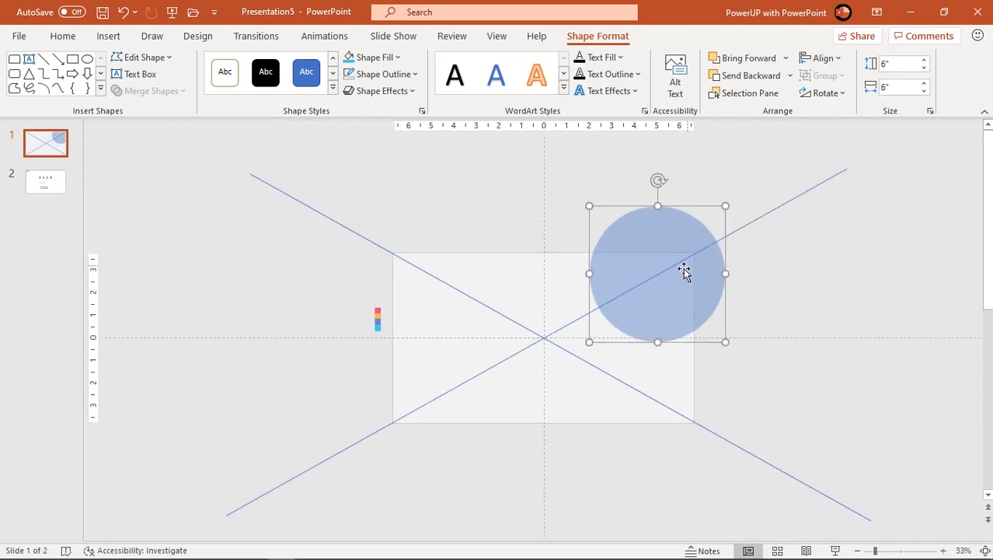
# Step: Move the circle up and right so it centres on the diagonal line
pyautogui.moveTo(684, 272); pyautogui.dragTo(685, 280)
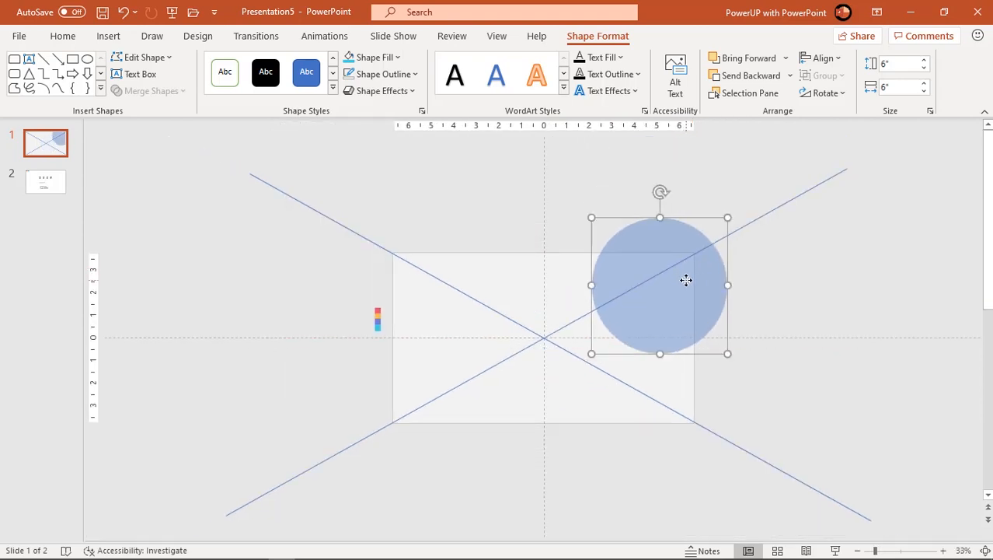
pyautogui.moveTo(660, 279); pyautogui.dragTo(693, 251)
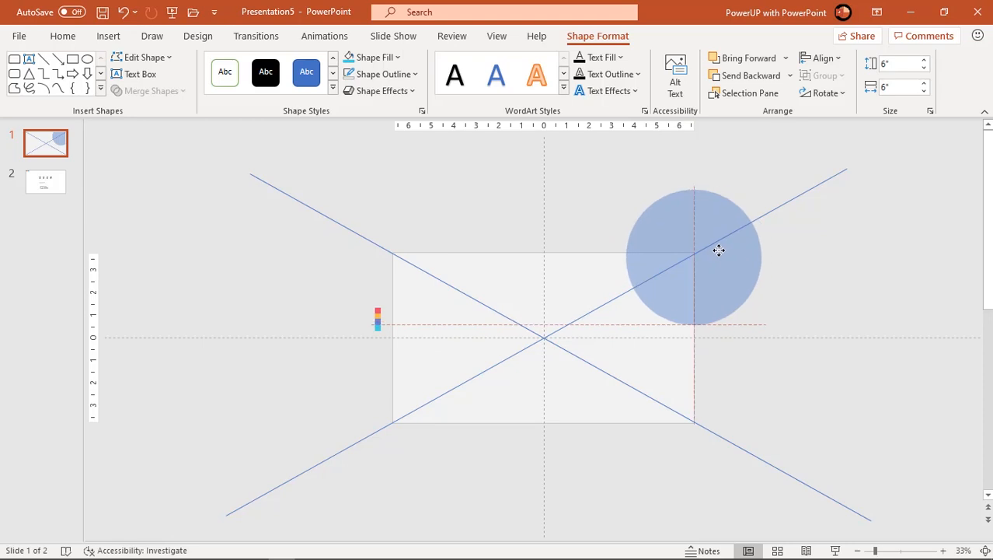
pyautogui.moveTo(718, 251); pyautogui.dragTo(712, 255)
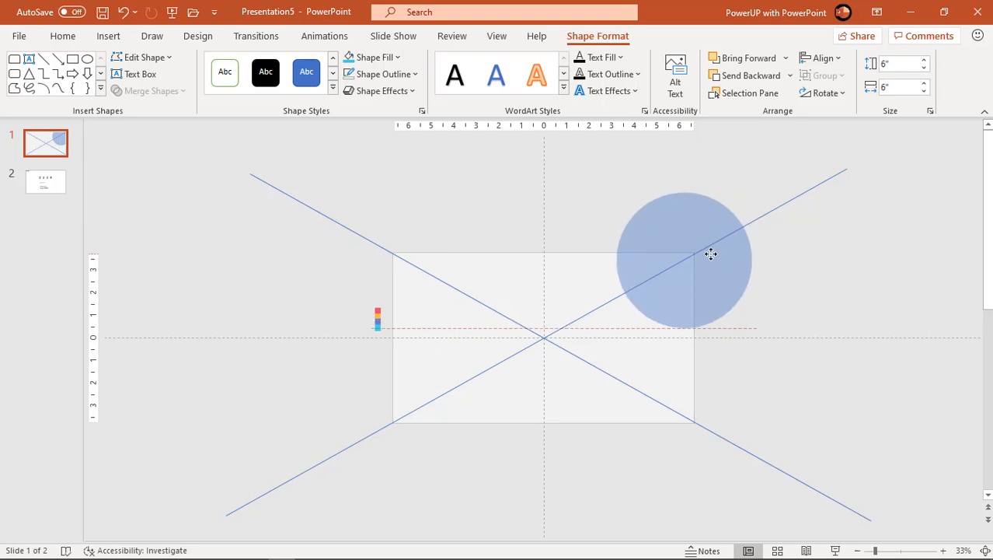
pyautogui.click(709, 255)
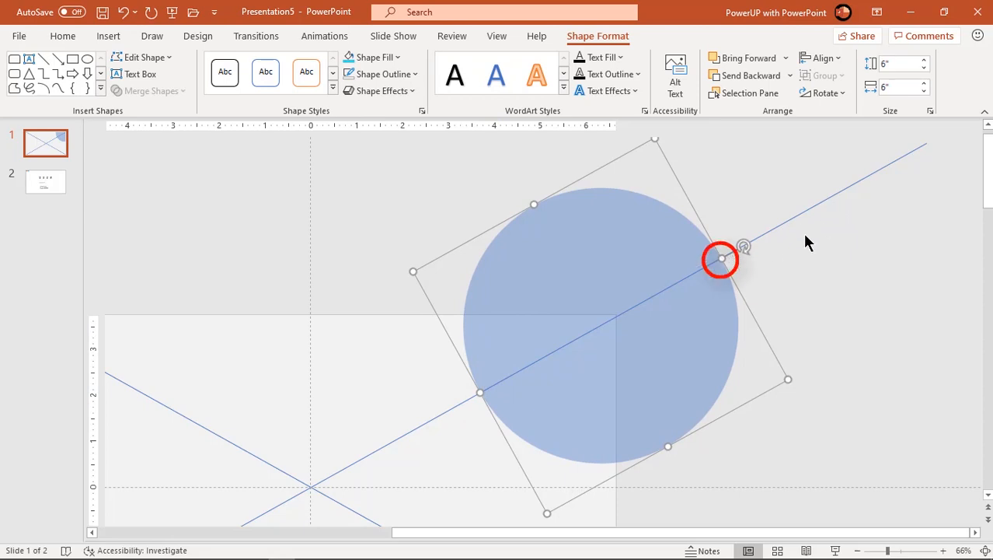
# Step: Add a vertical guide near the 3-inch mark
pyautogui.click(331, 243)
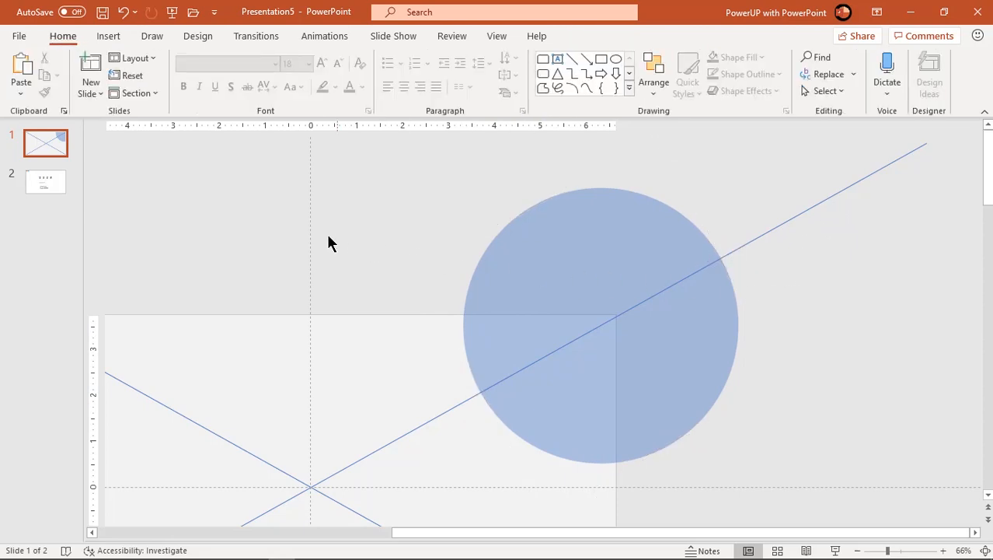
pyautogui.rightClick(329, 243)
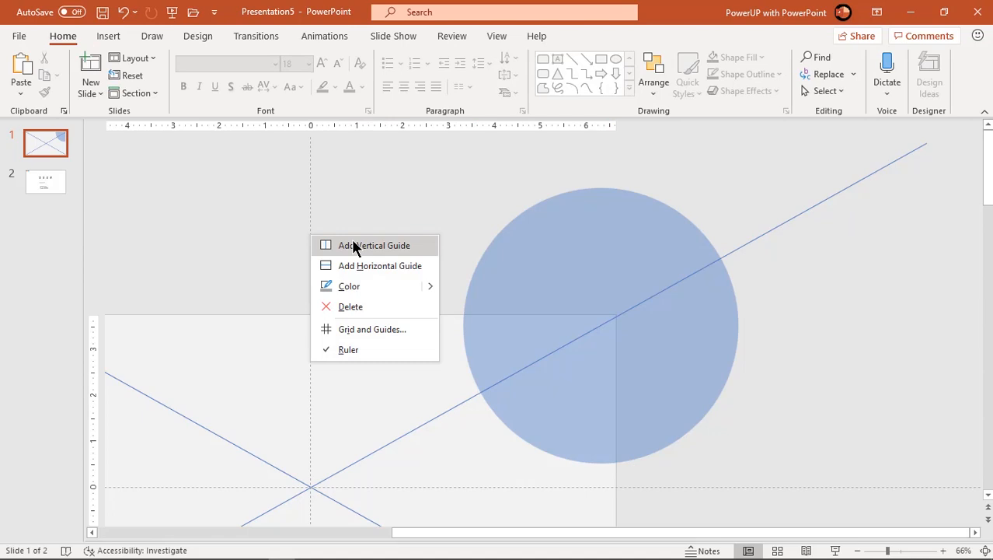
pyautogui.click(373, 246)
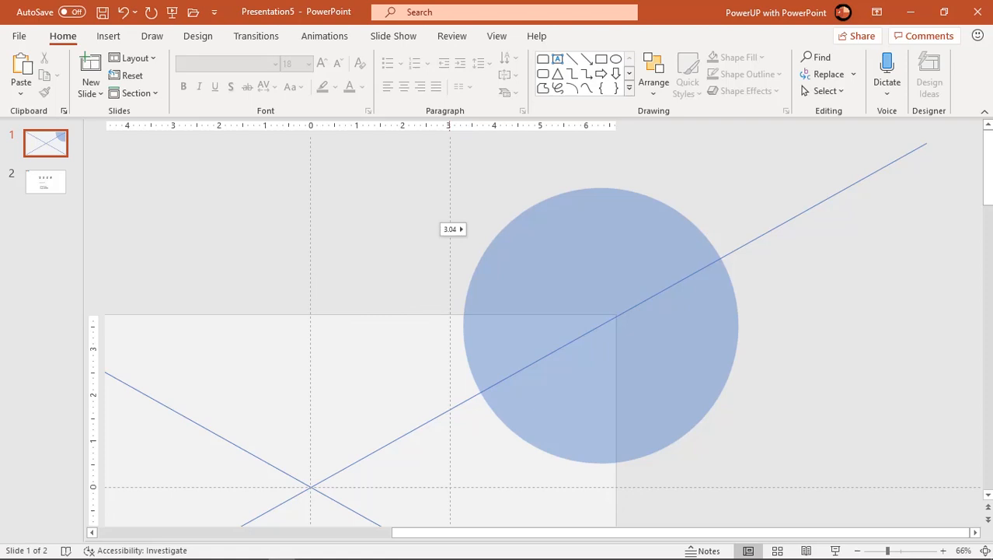
pyautogui.click(517, 277)
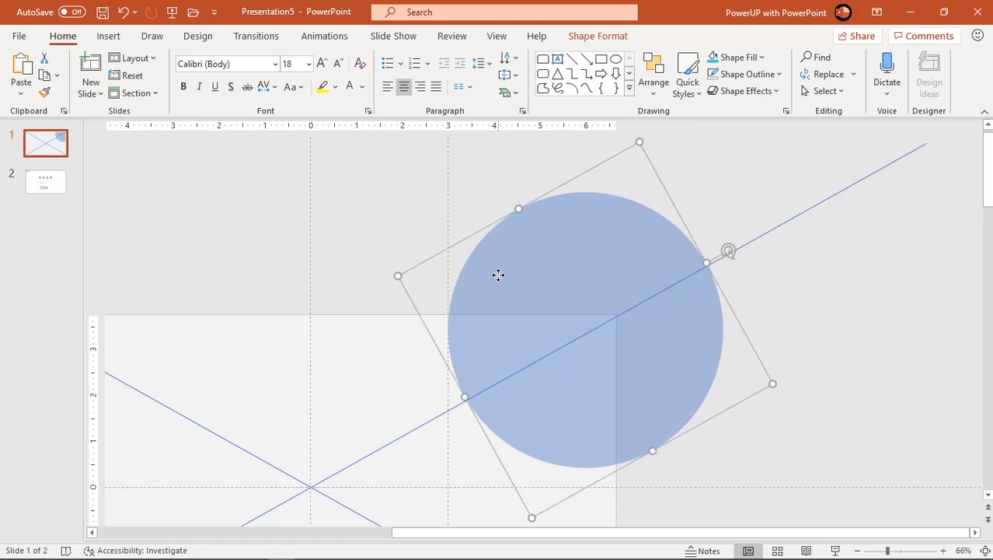
# Step: Adjust the circle via its shortcut menu and add another vertical guide
pyautogui.click(658, 398)
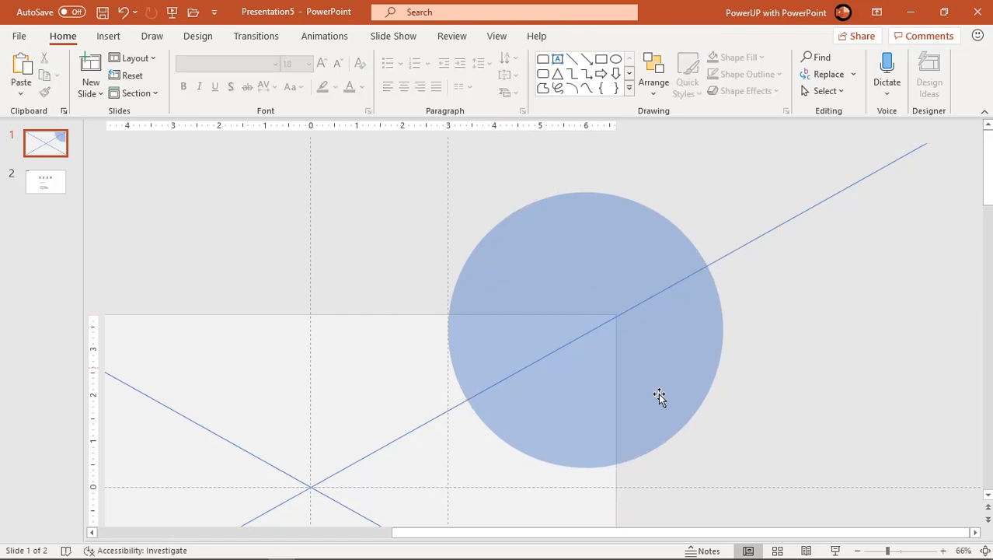
pyautogui.rightClick(659, 398)
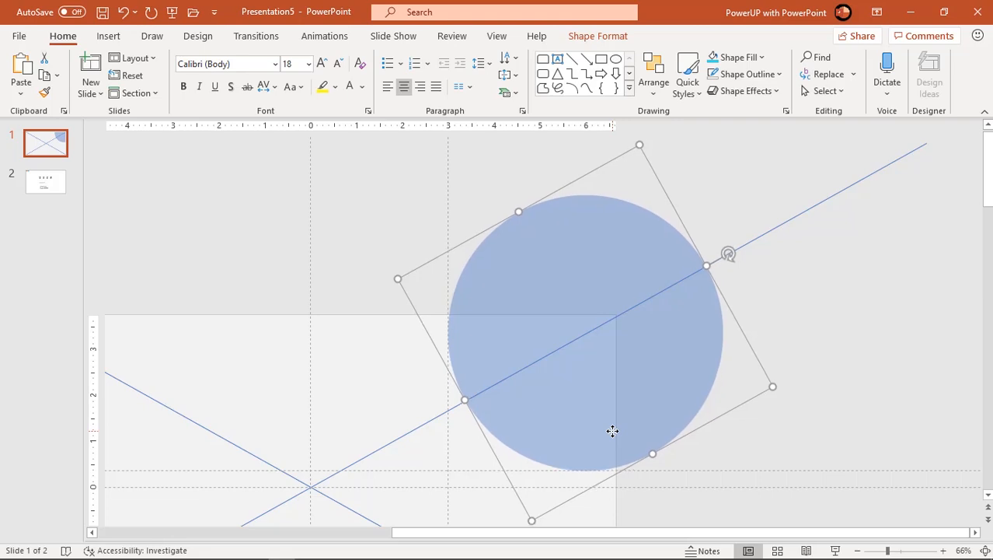
pyautogui.moveTo(615, 435)
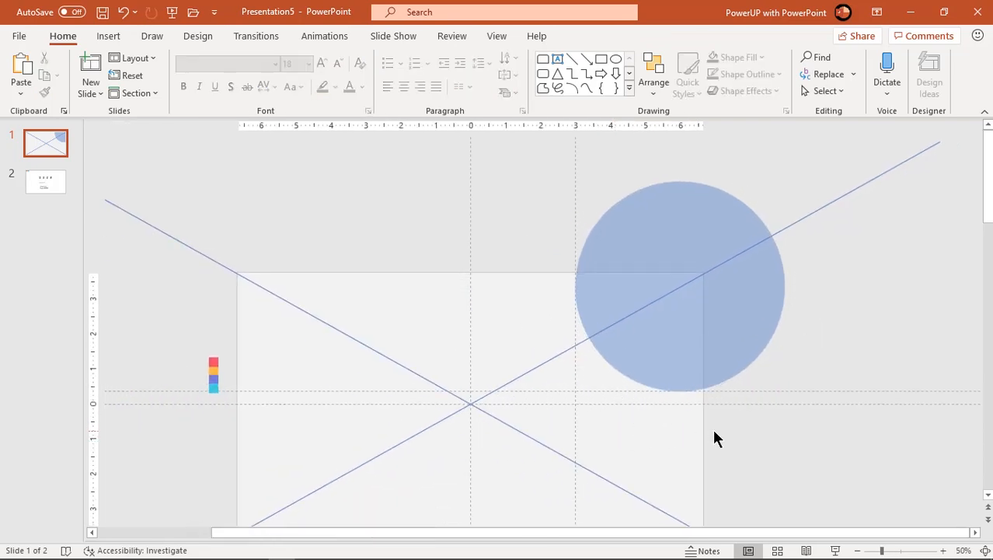
pyautogui.rightClick(686, 410)
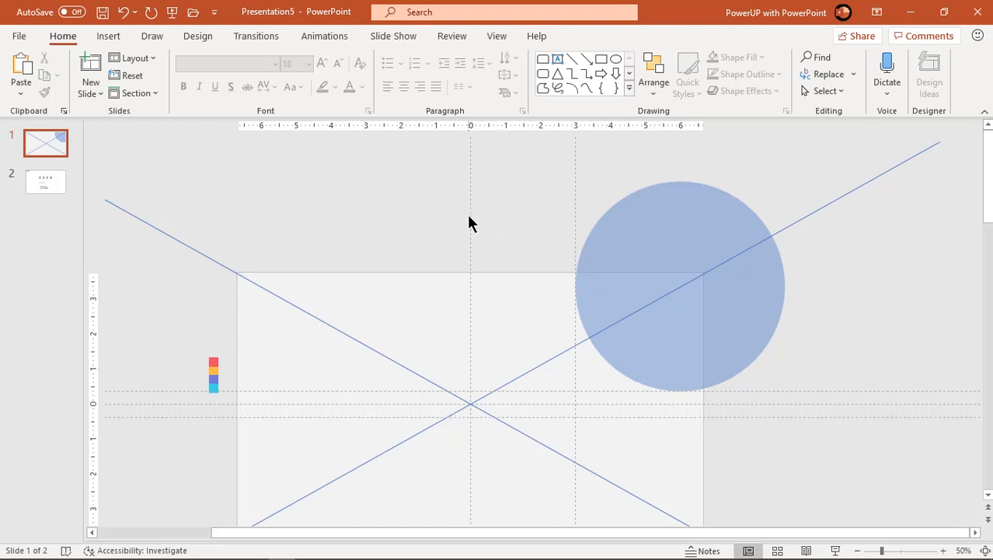
pyautogui.rightClick(470, 224)
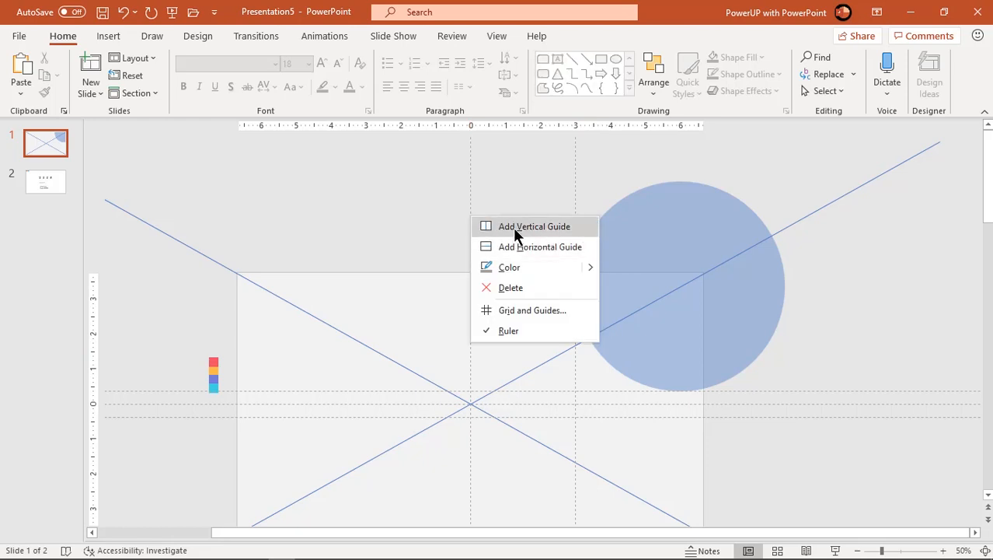
pyautogui.click(539, 227)
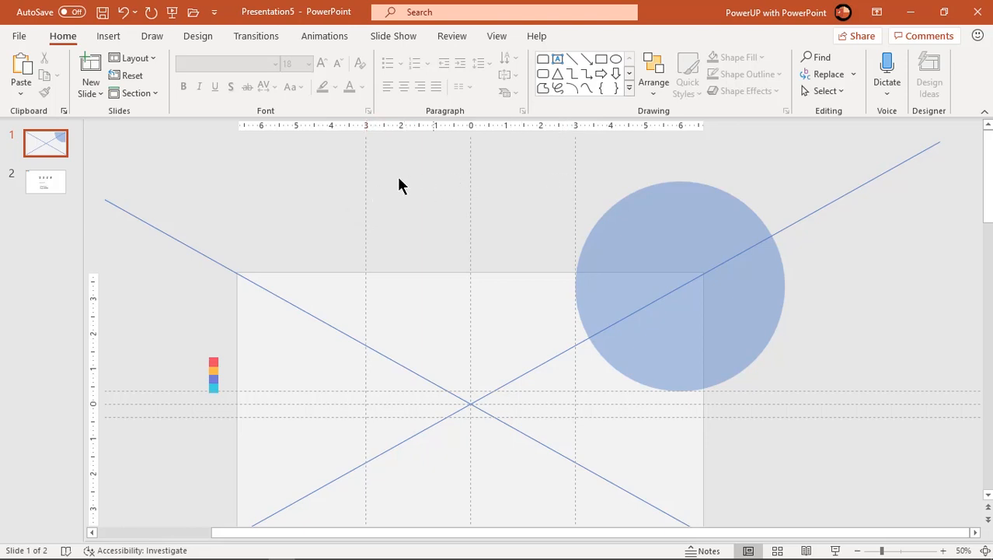
pyautogui.moveTo(724, 438)
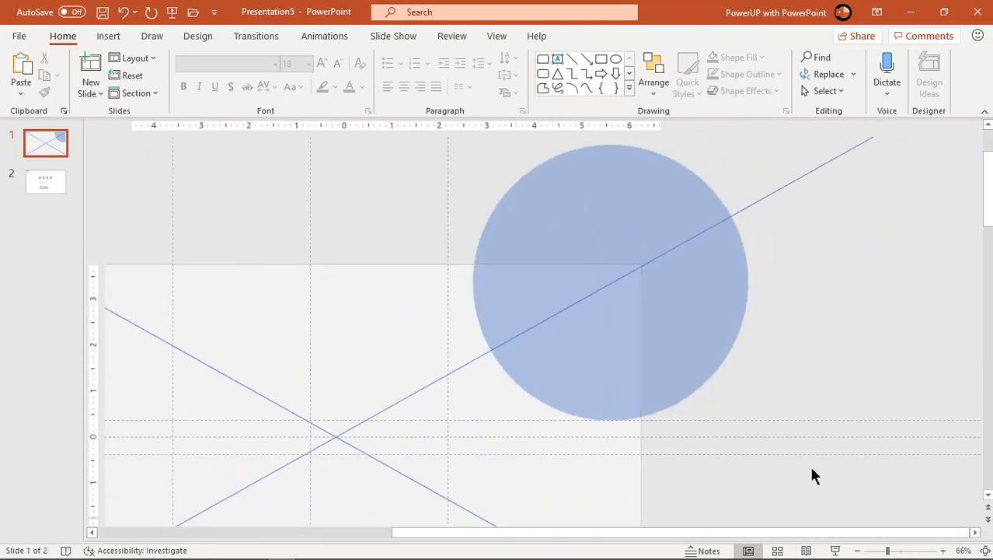
# Step: Duplicate the circle into three concentric circles of decreasing size
pyautogui.click(606, 279)
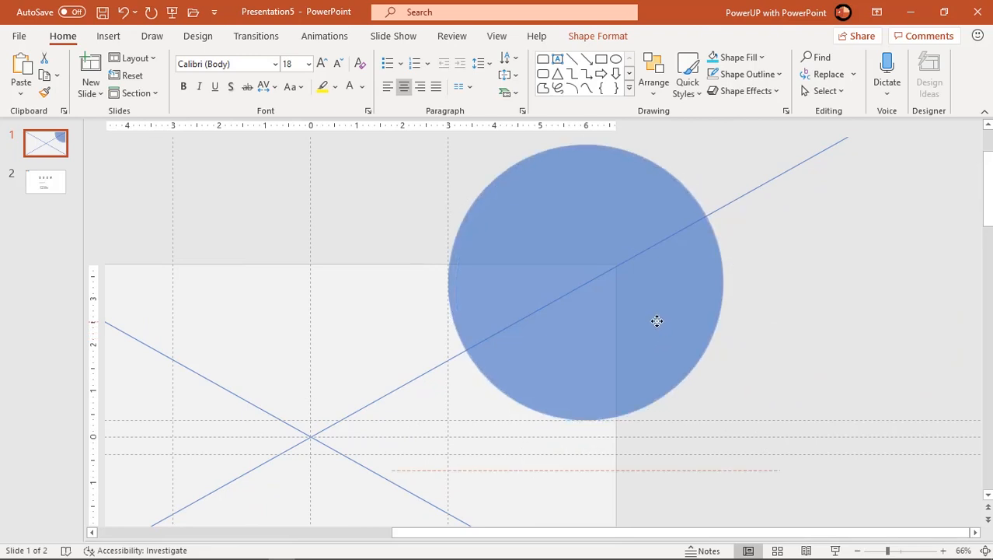
pyautogui.click(656, 320)
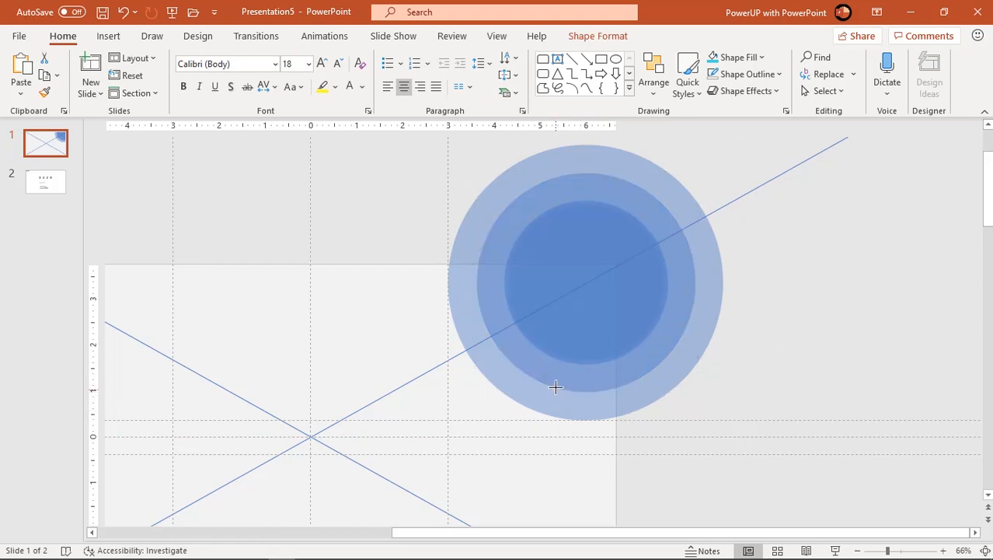
pyautogui.click(762, 360)
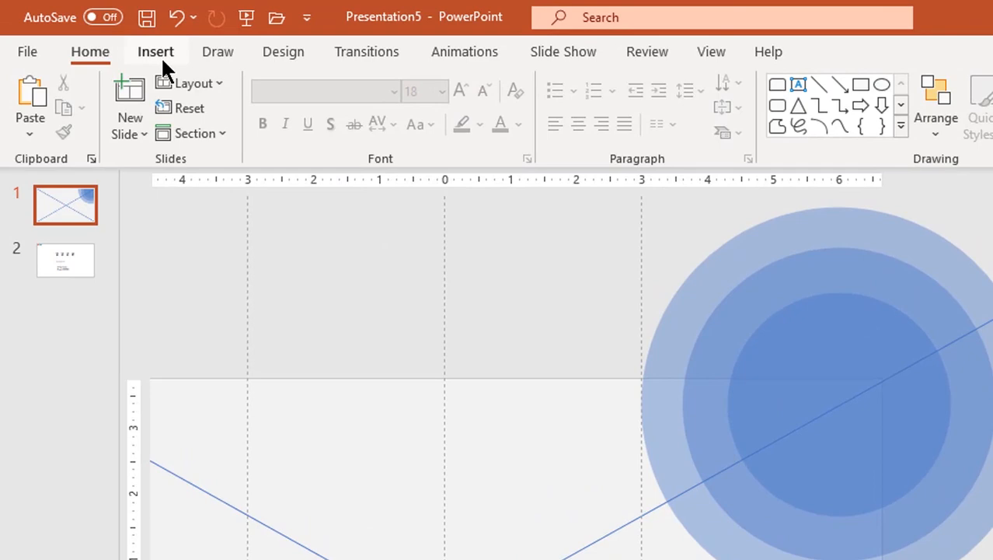
# Step: Draw a rounded-top rectangle tab to the left of the circles
pyautogui.click(336, 97)
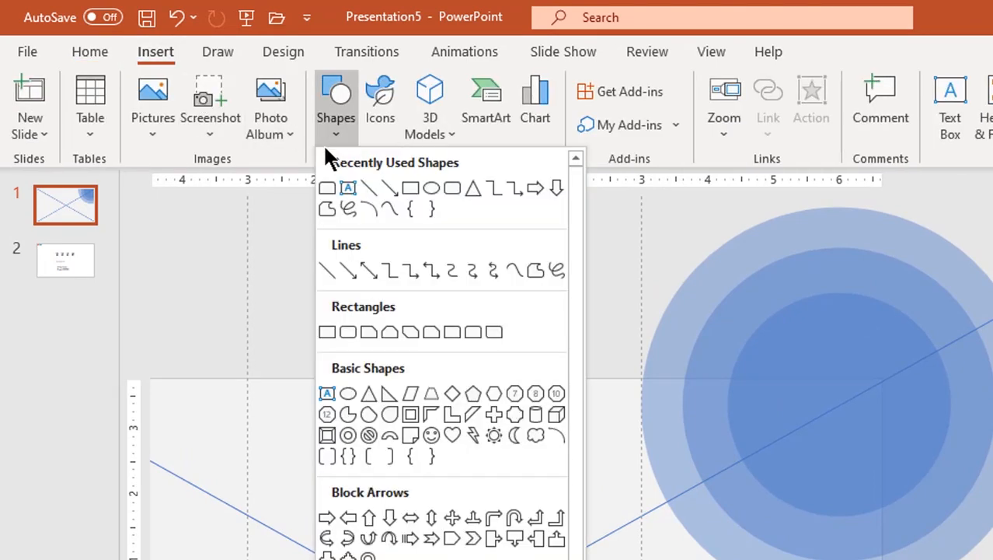
pyautogui.moveTo(469, 333)
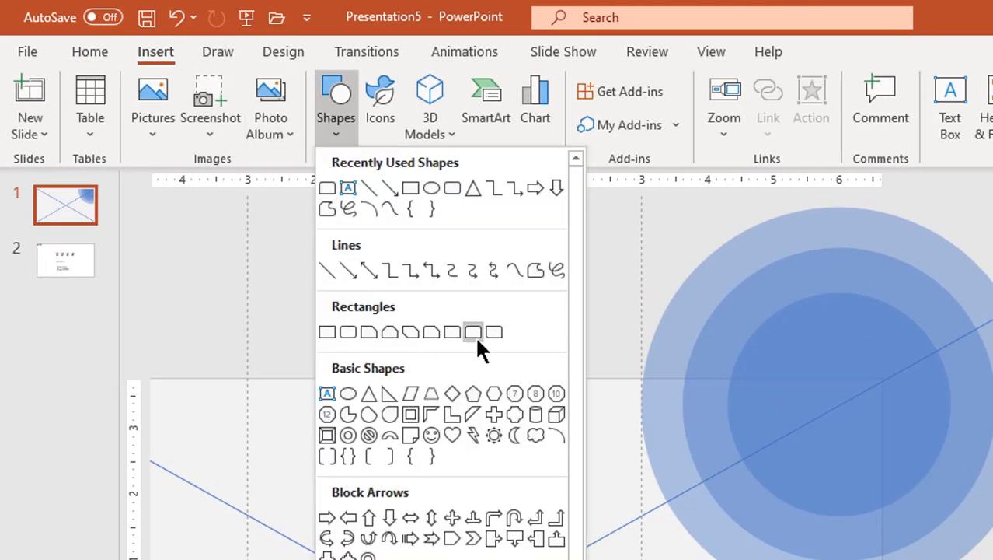
pyautogui.click(472, 331)
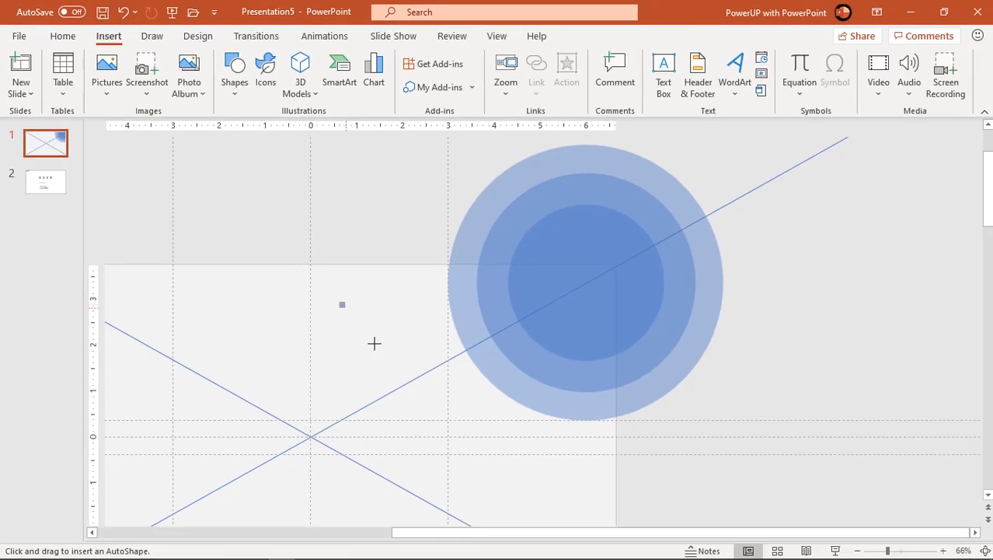
pyautogui.moveTo(339, 302); pyautogui.dragTo(398, 423)
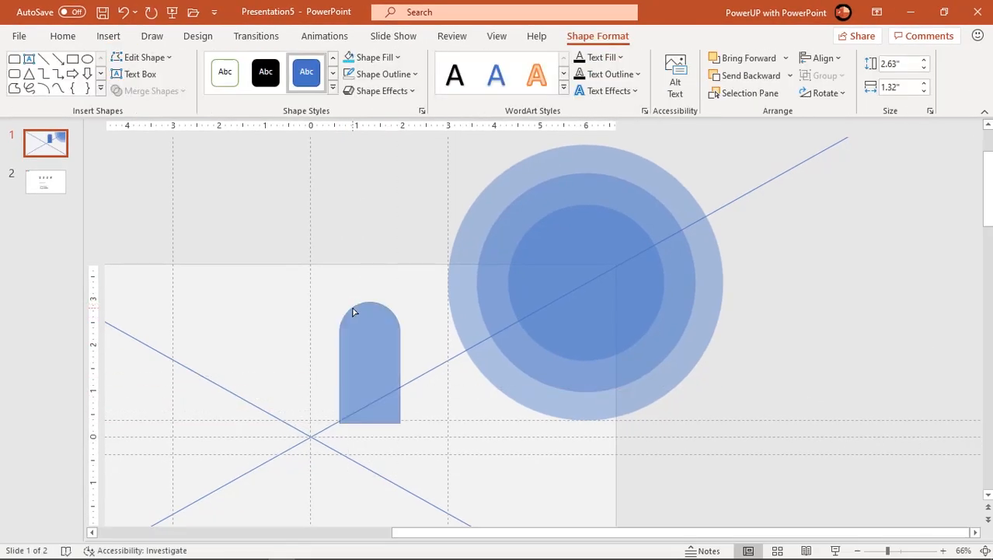
pyautogui.click(367, 370)
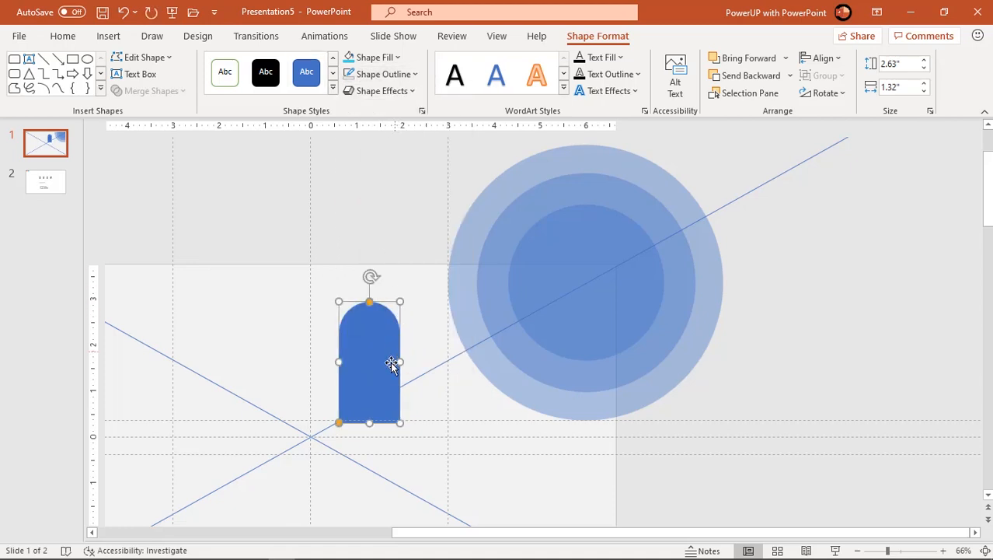
# Step: Give the tab a red fill at 60% transparency
pyautogui.rightClick(390, 363)
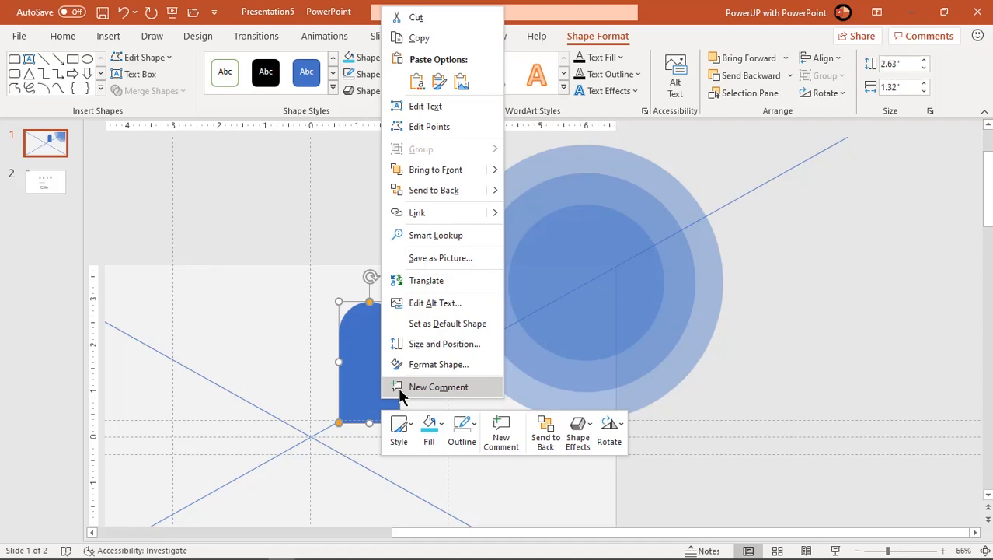
pyautogui.click(438, 364)
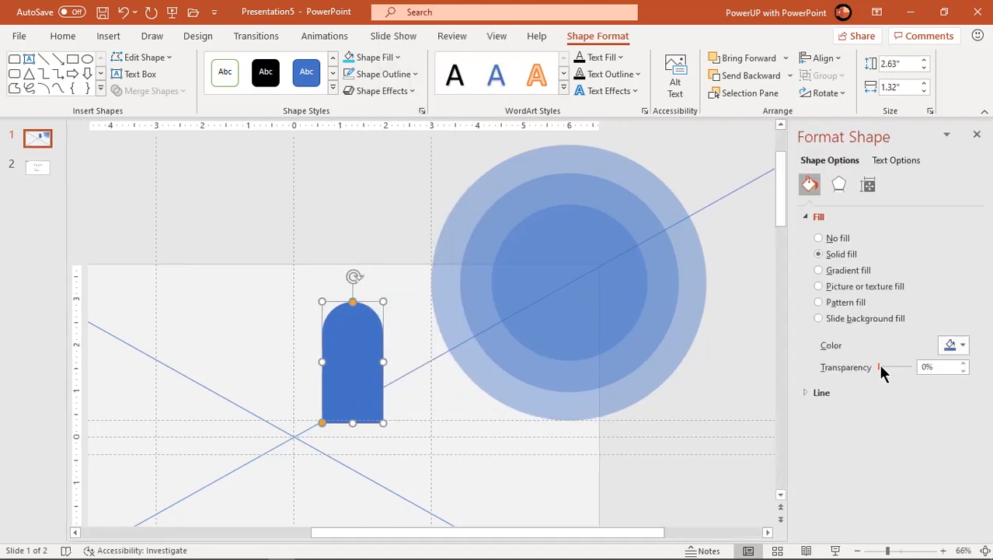
pyautogui.moveTo(880, 367); pyautogui.dragTo(889, 367)
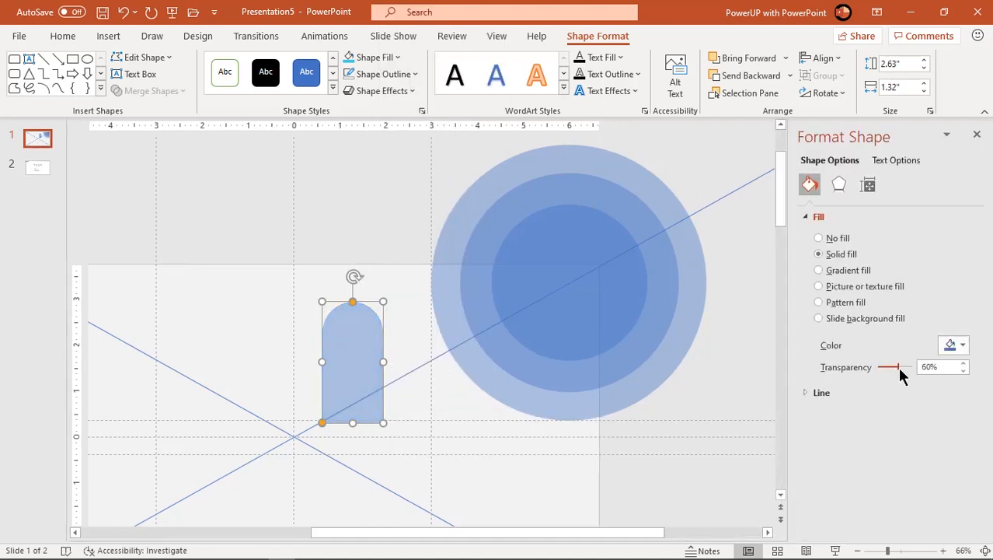
pyautogui.click(961, 345)
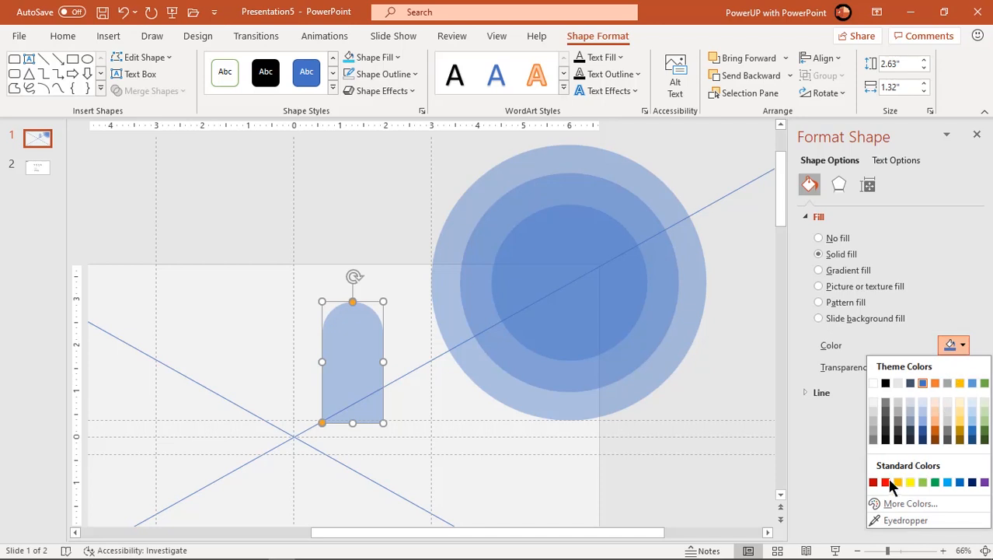
pyautogui.click(886, 480)
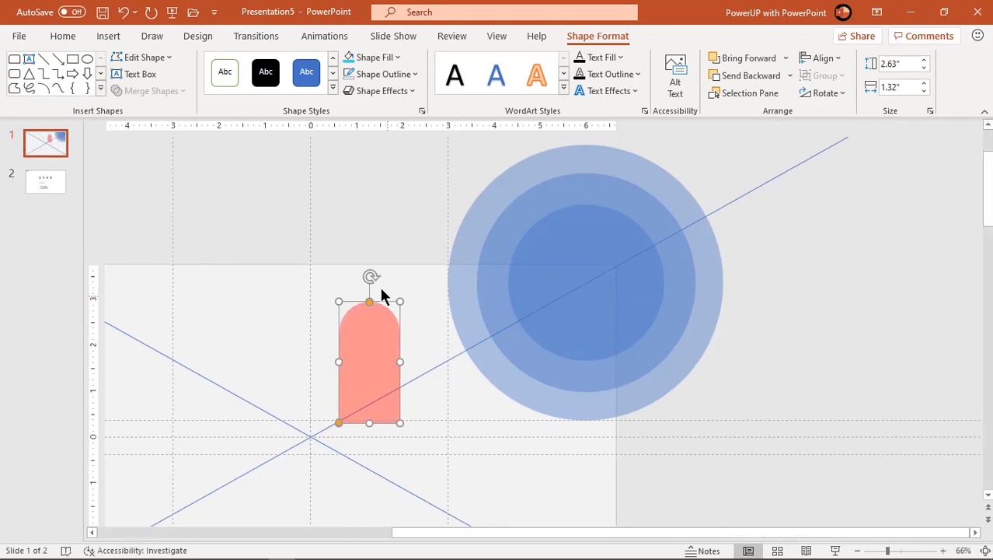
# Step: Rotate the red tab to the diagonal's angle and slide it onto the circles' upper-right edge
pyautogui.moveTo(372, 277); pyautogui.dragTo(319, 359)
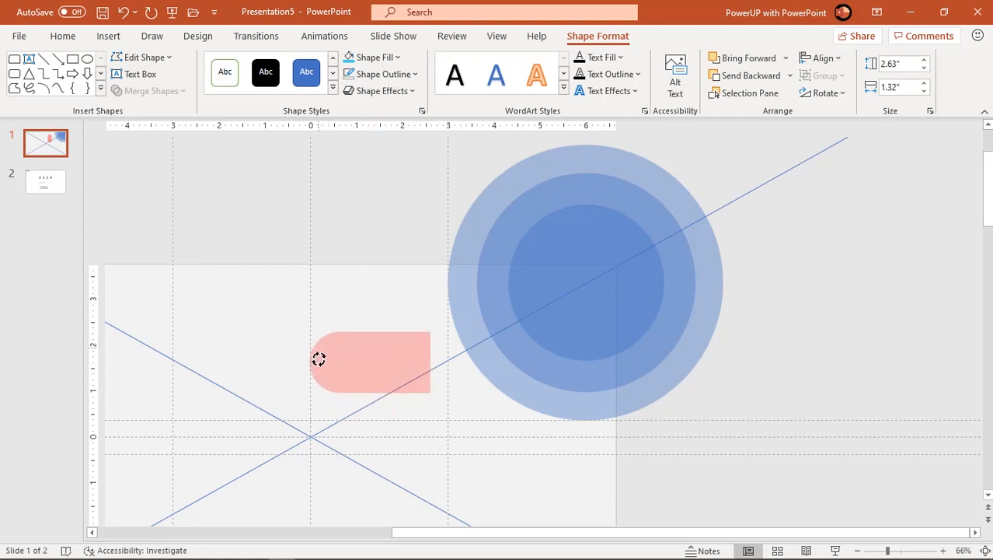
pyautogui.moveTo(319, 359); pyautogui.dragTo(353, 379)
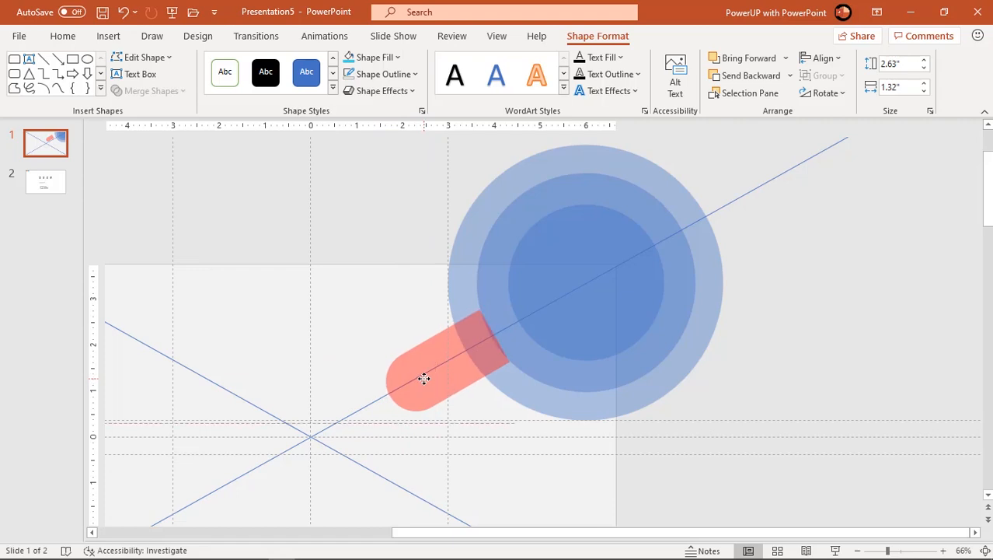
pyautogui.click(422, 379)
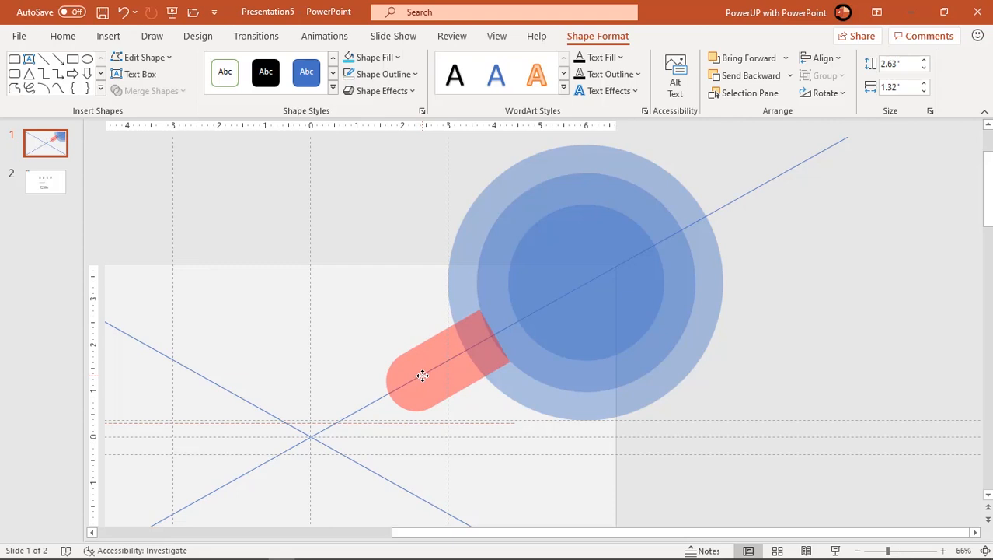
pyautogui.click(421, 378)
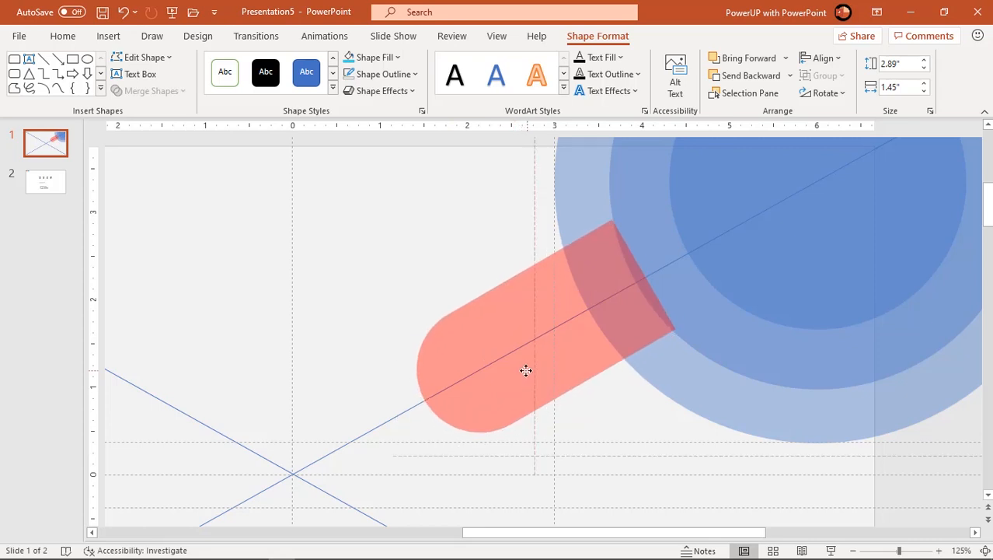
pyautogui.click(525, 372)
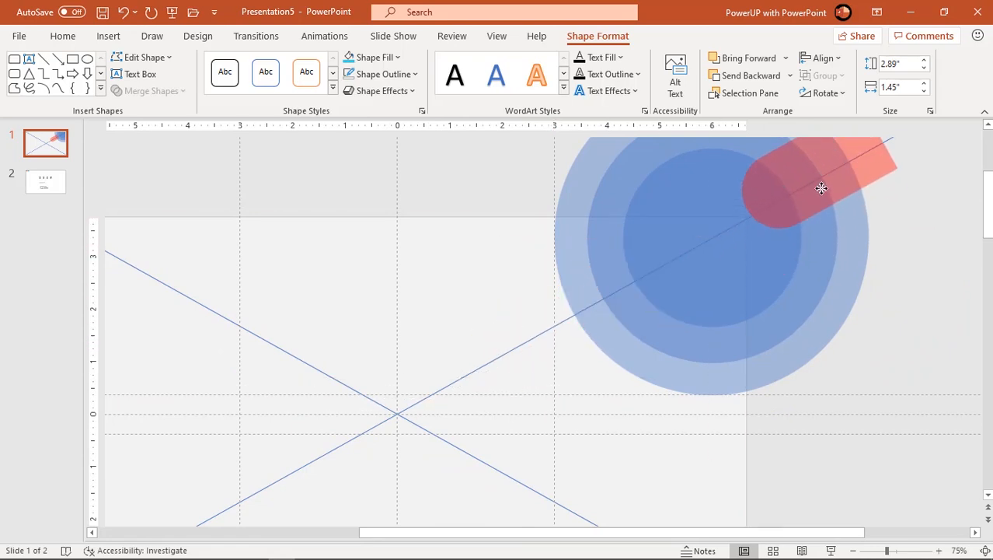
pyautogui.moveTo(821, 188); pyautogui.dragTo(820, 193)
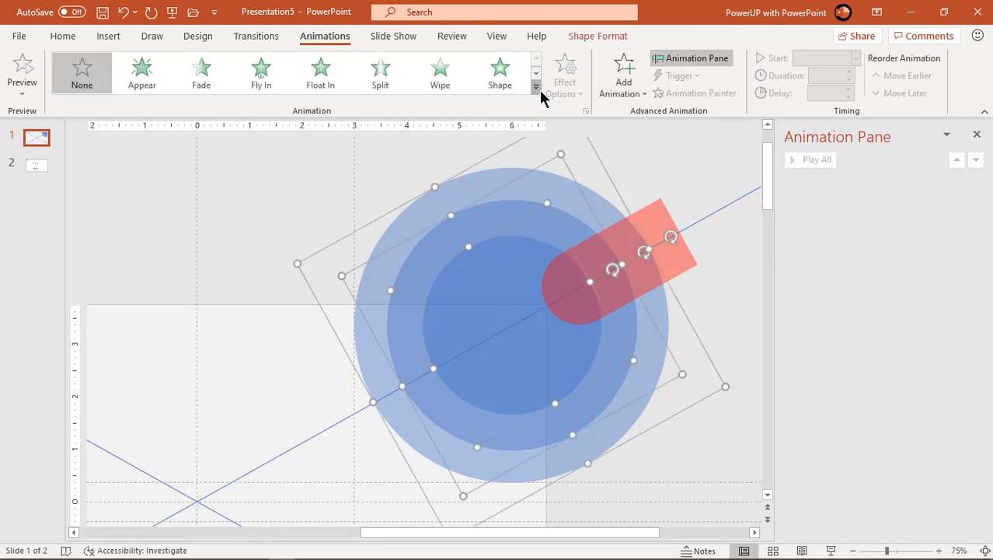
# Step: Apply a Zoom entrance to the three circles, set to start With Previous
pyautogui.click(538, 89)
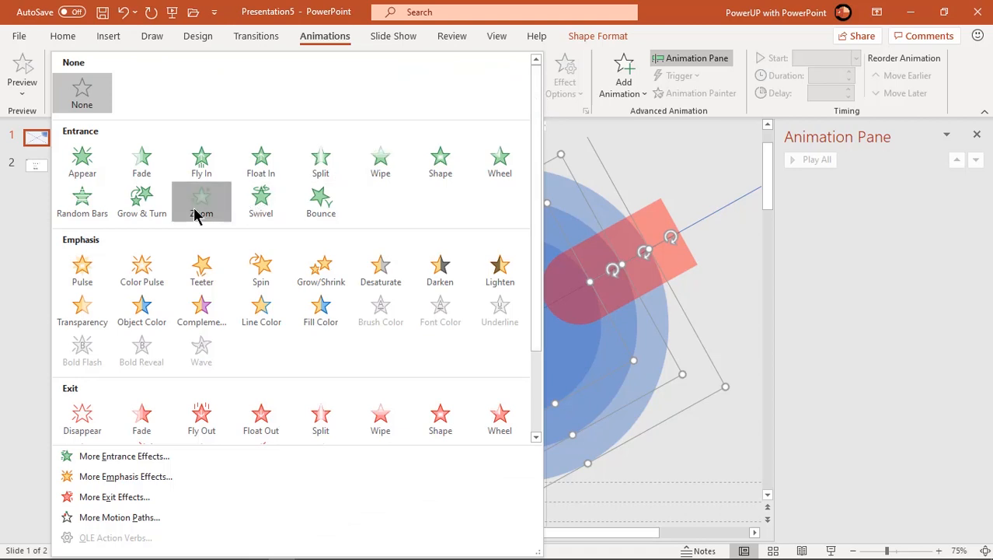
pyautogui.click(202, 199)
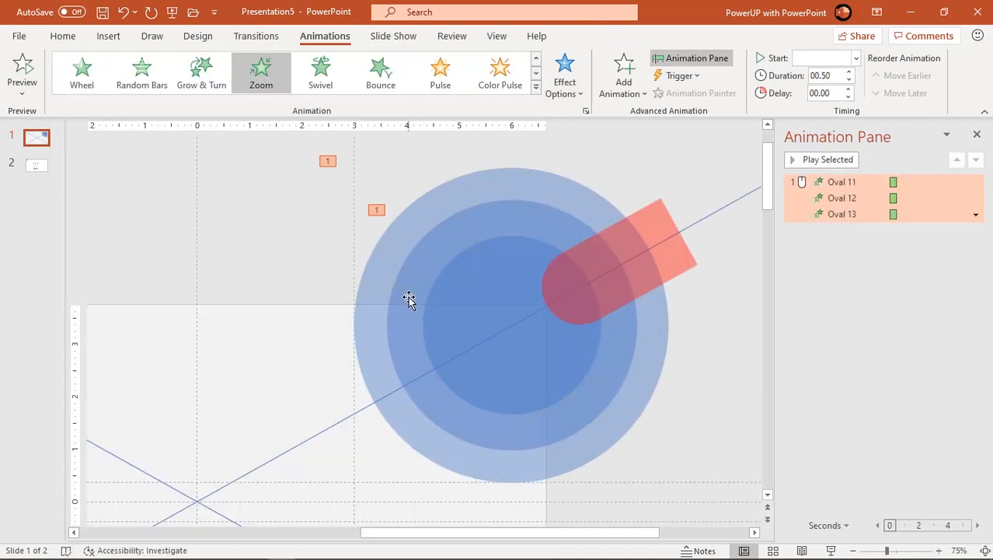
pyautogui.click(833, 308)
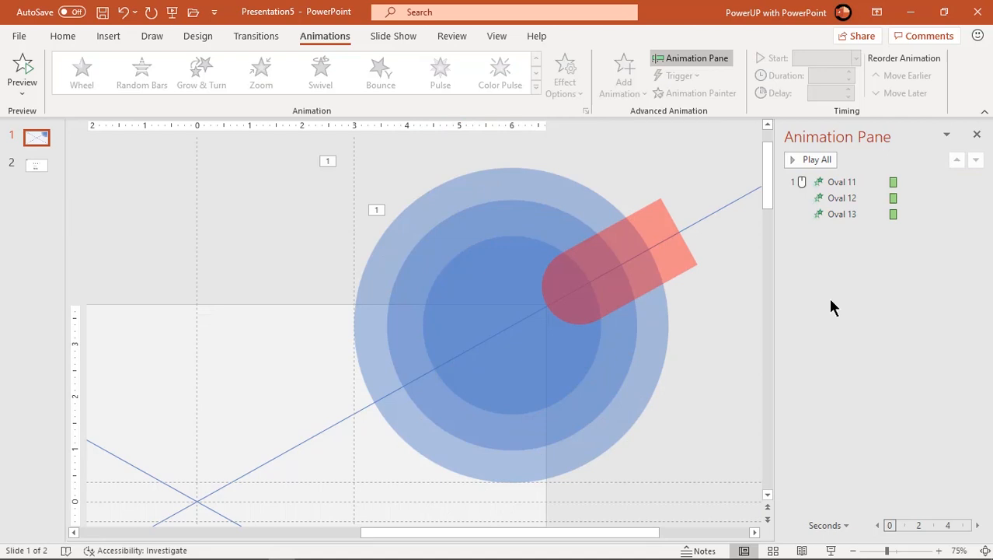
pyautogui.click(843, 197)
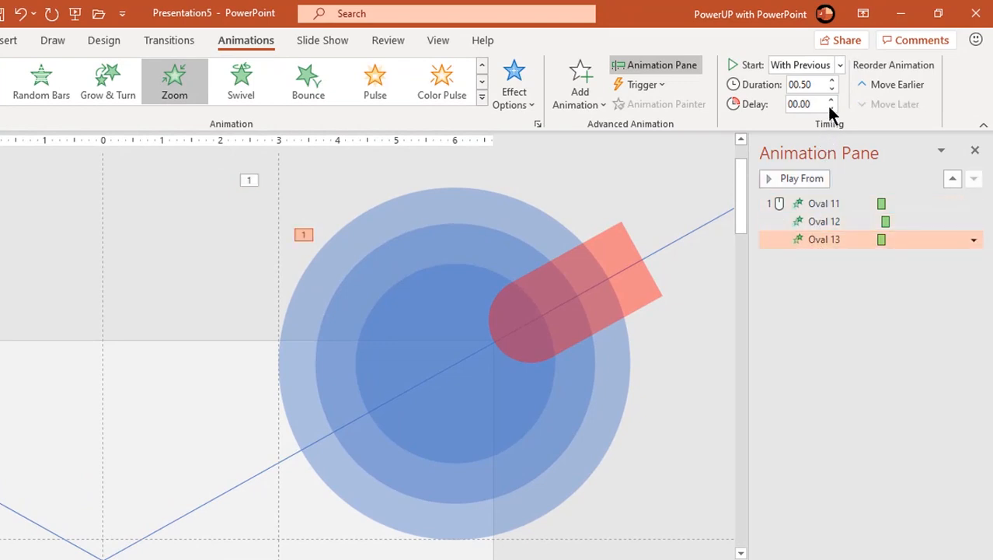
pyautogui.click(832, 100)
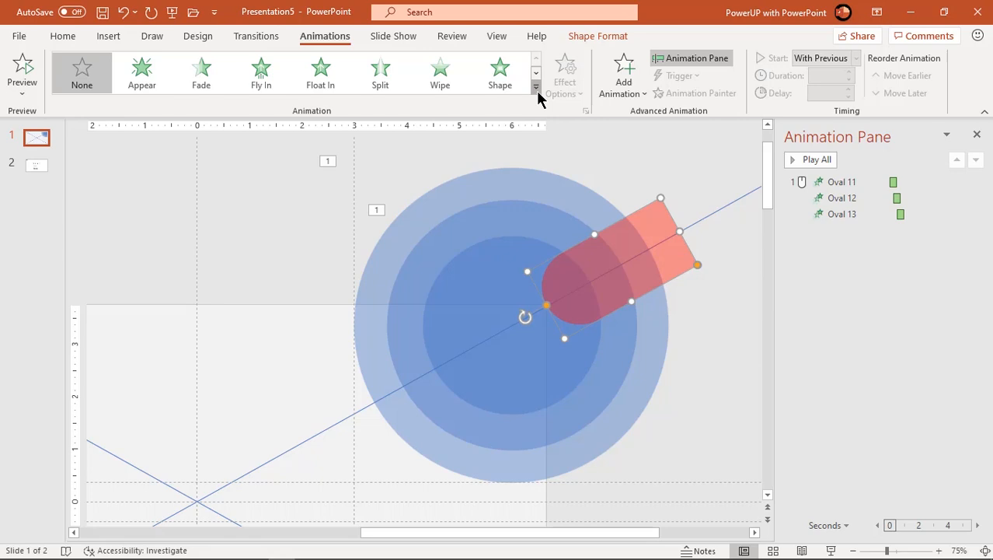
# Step: Give the tab a Lines motion path with Previous, delay 0.50, duration 1.00
pyautogui.click(535, 87)
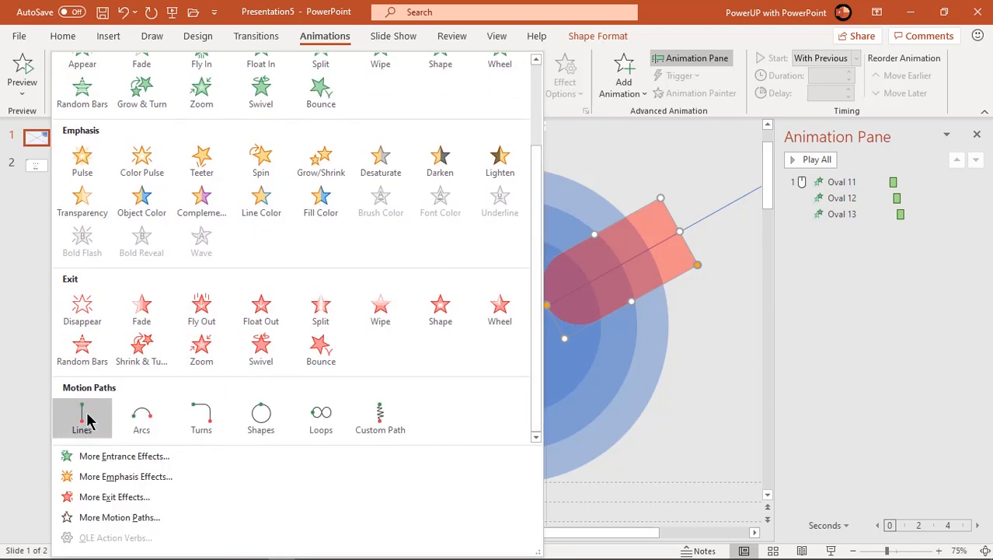
pyautogui.click(82, 416)
pyautogui.write('00.5')
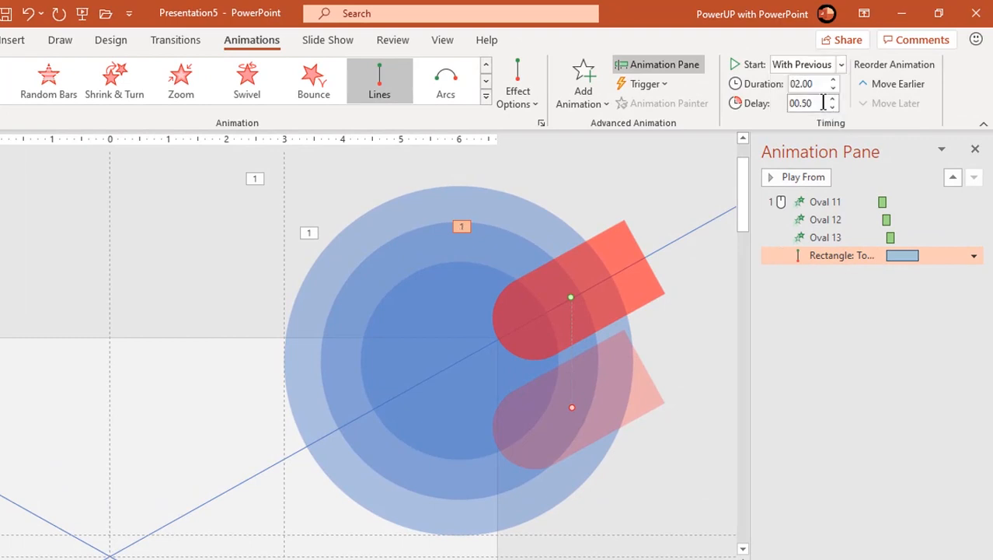
pyautogui.click(839, 87)
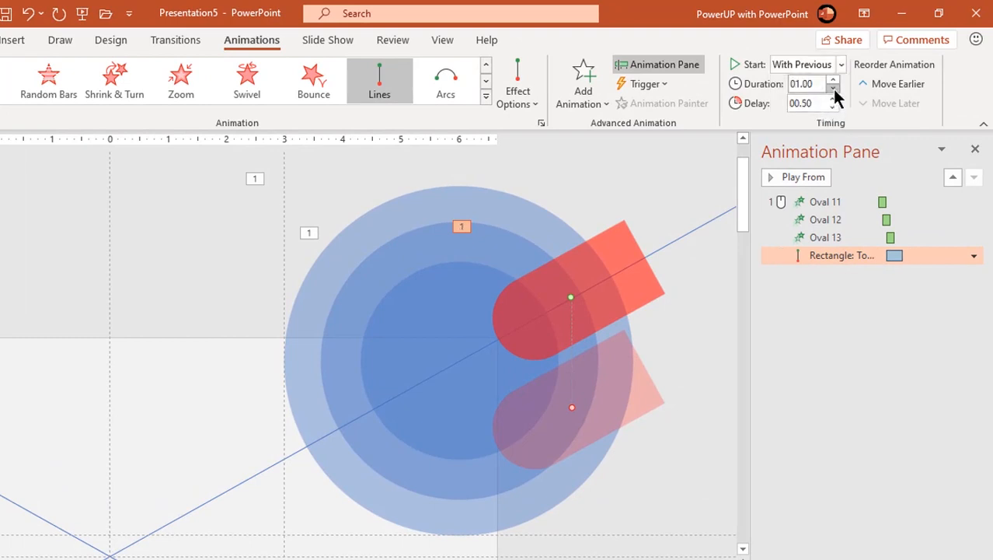
pyautogui.click(836, 100)
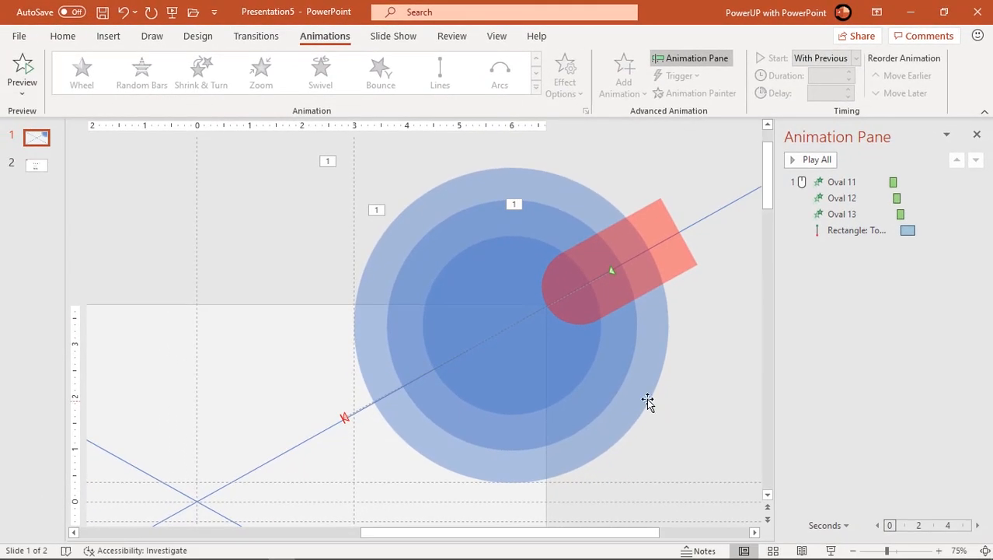
# Step: Rotate the STEP 01 label and description text onto the diagonal, placing the label inside the circle
pyautogui.click(36, 165)
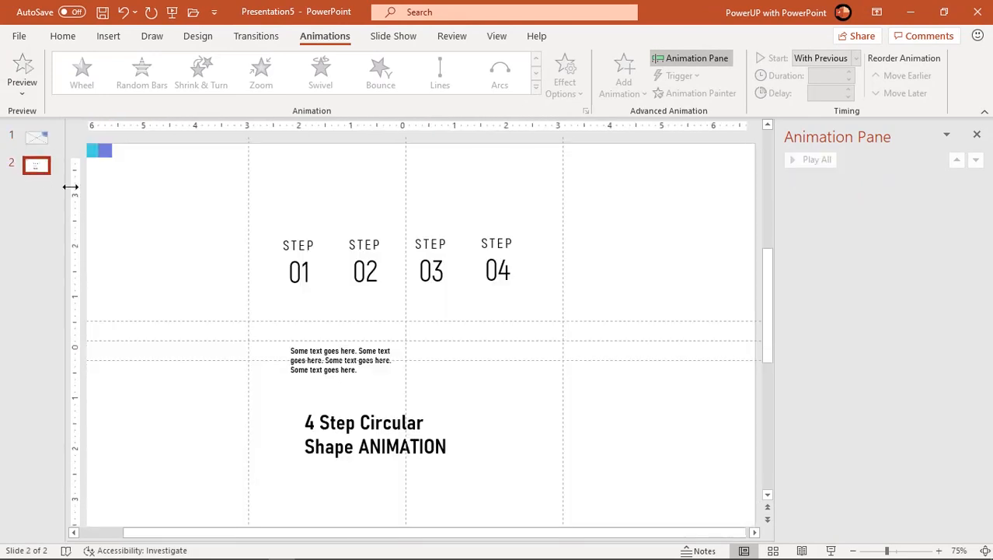
pyautogui.click(298, 270)
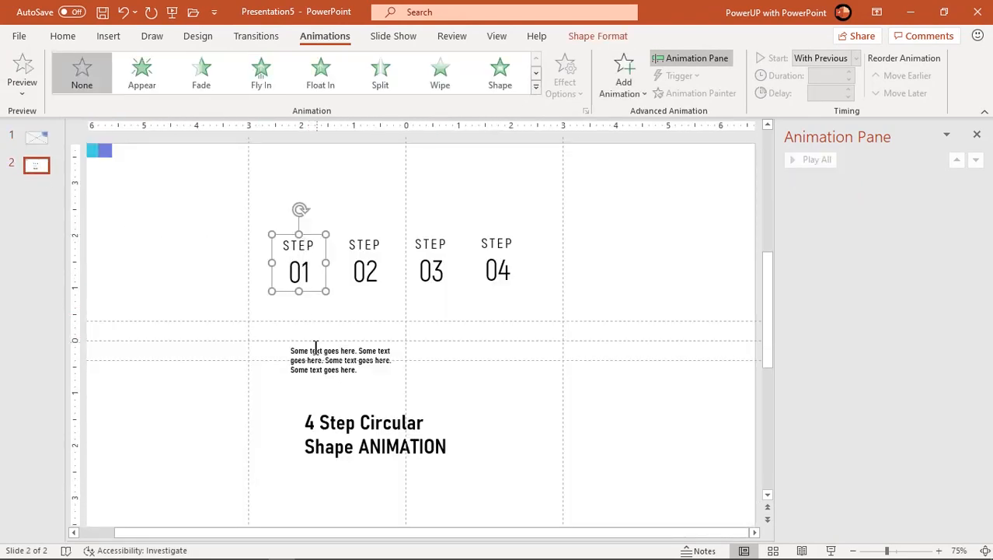
pyautogui.click(323, 359)
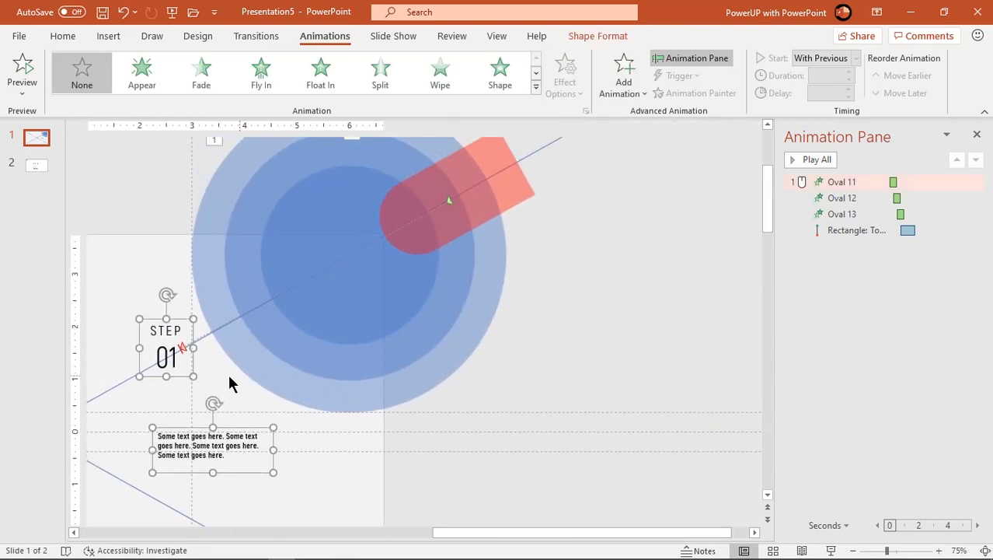
pyautogui.click(165, 345)
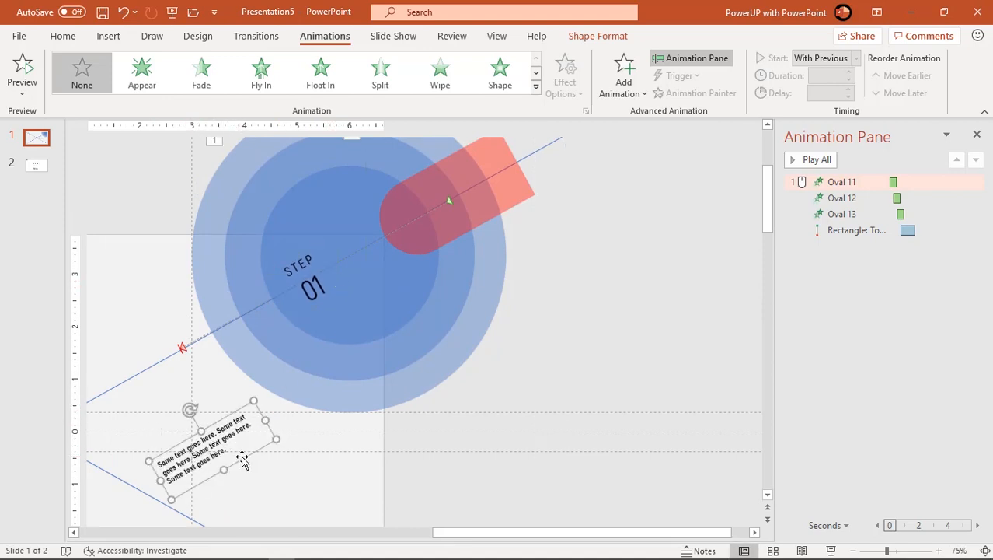
pyautogui.moveTo(217, 450); pyautogui.dragTo(190, 345)
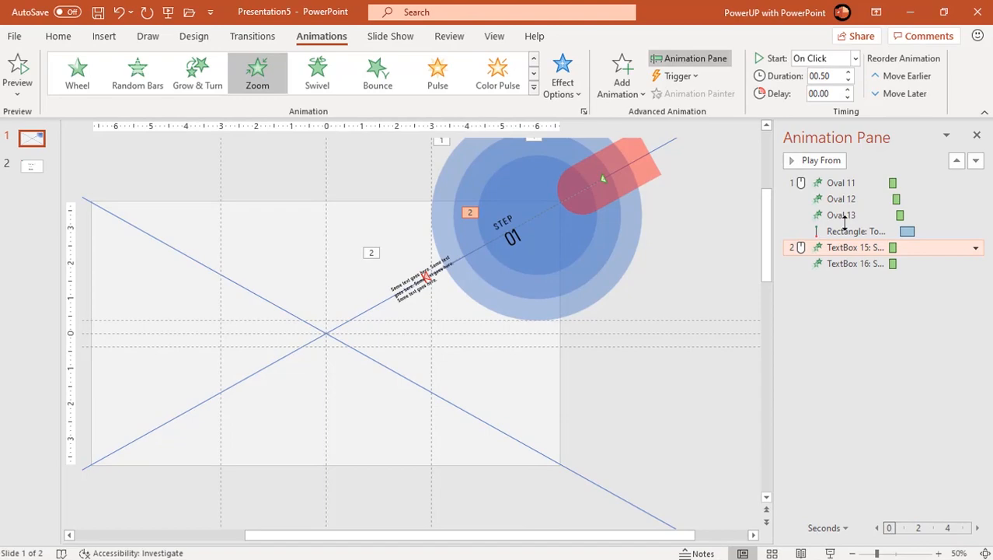
# Step: Start the first text box's Zoom with previous and raise its delay to 1.25 seconds
pyautogui.click(854, 59)
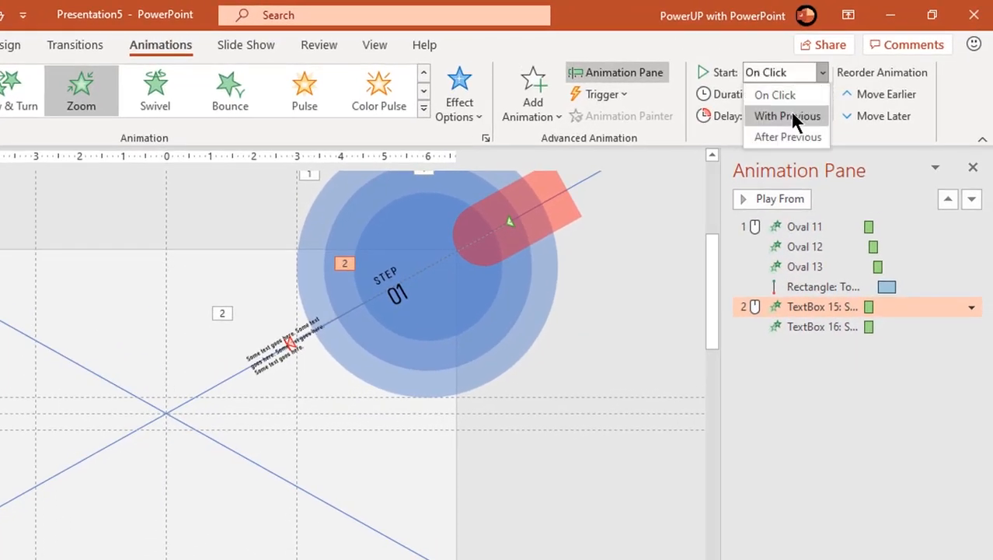
pyautogui.click(787, 115)
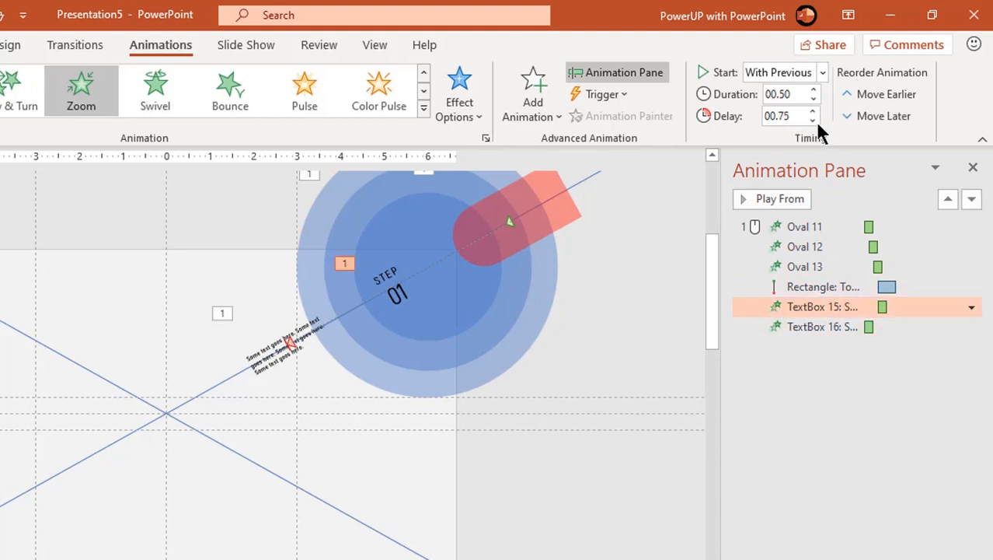
pyautogui.click(813, 112)
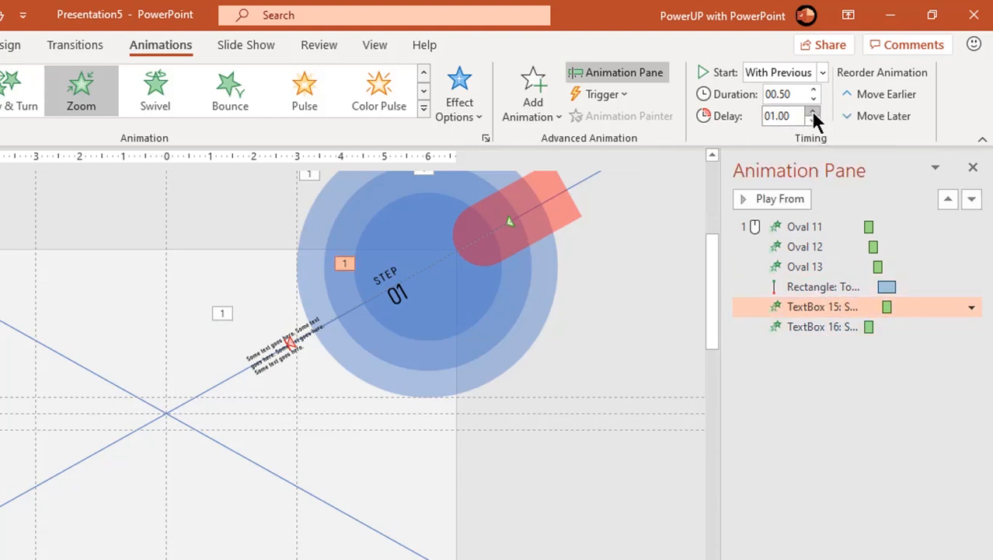
pyautogui.click(811, 111)
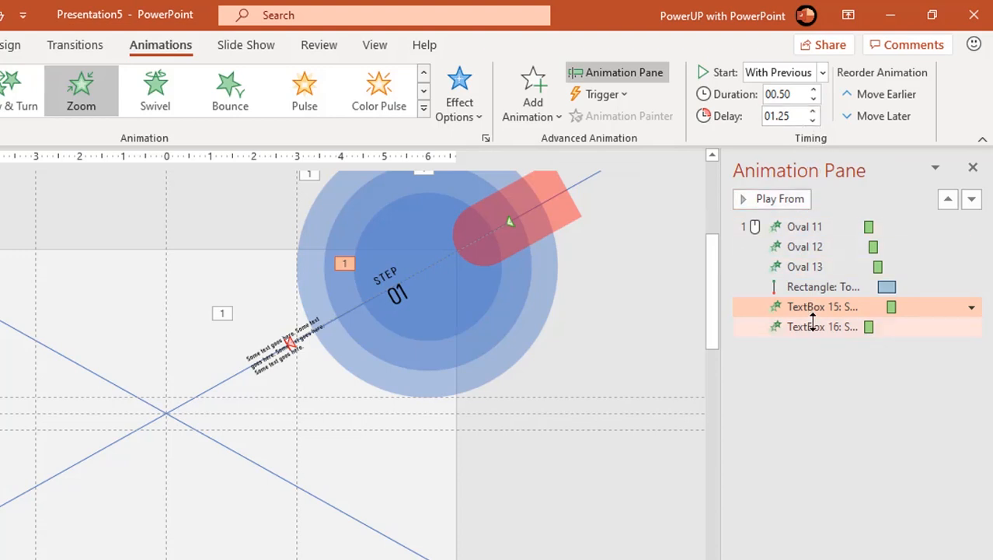
# Step: Raise the second text box's Zoom delay so it follows the circles
pyautogui.click(813, 122)
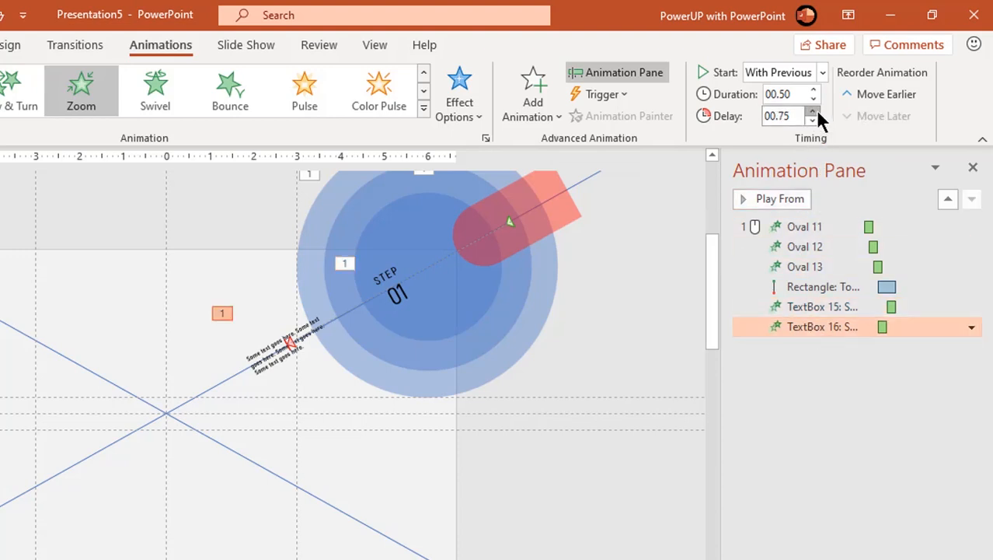
pyautogui.click(811, 112)
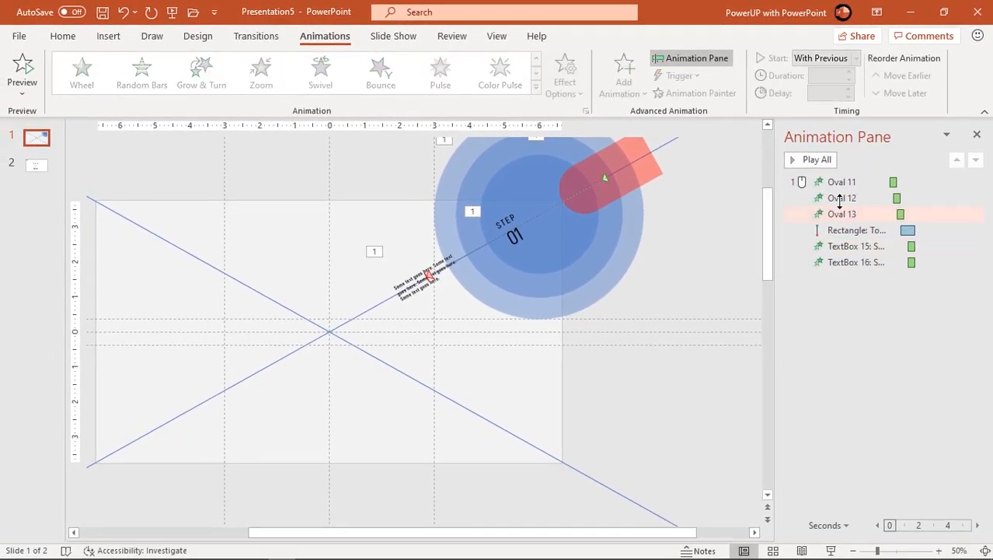
pyautogui.click(811, 159)
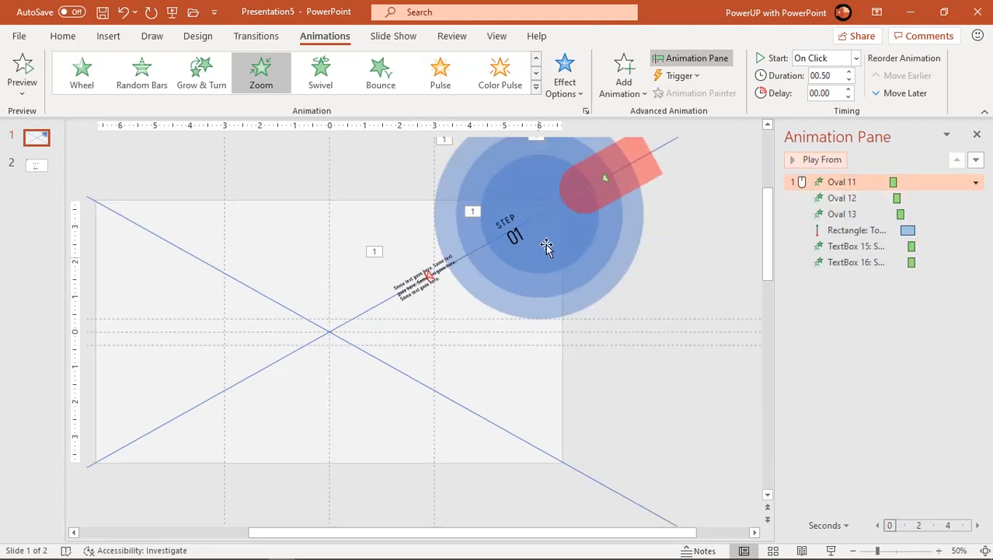
# Step: Duplicate the animated STEP element into all four quadrants around the slide centre
pyautogui.click(842, 215)
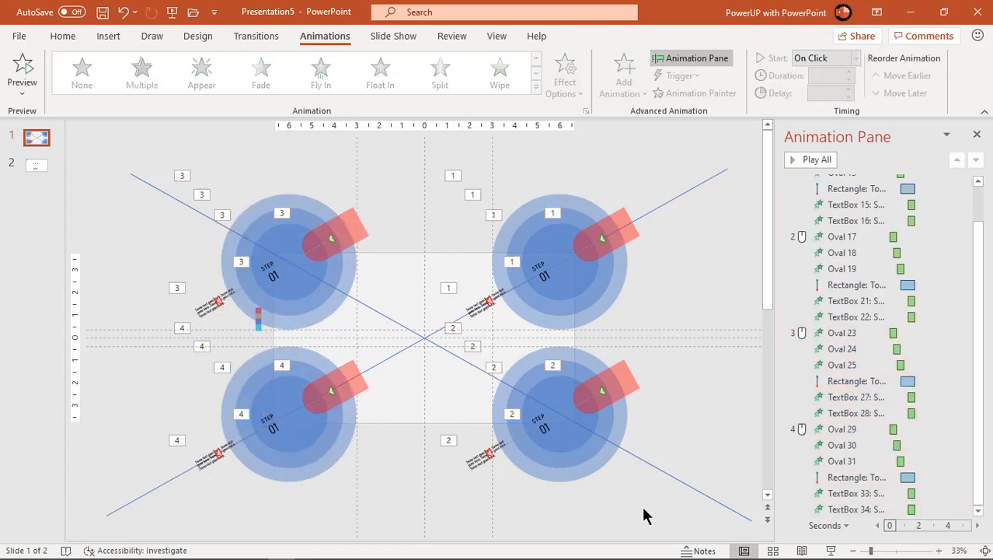
pyautogui.click(857, 284)
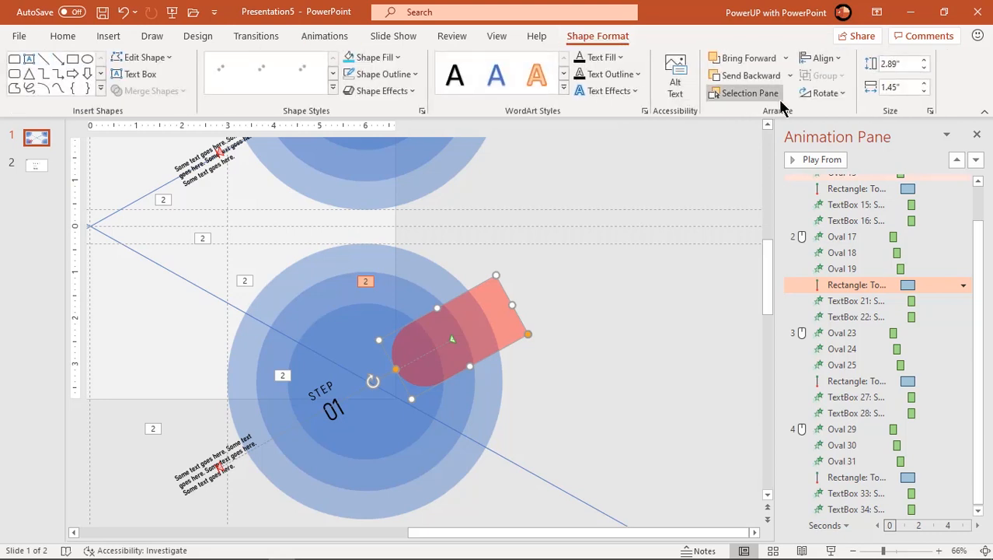
# Step: Flip the first copy's red tab vertically so it points outward
pyautogui.click(820, 93)
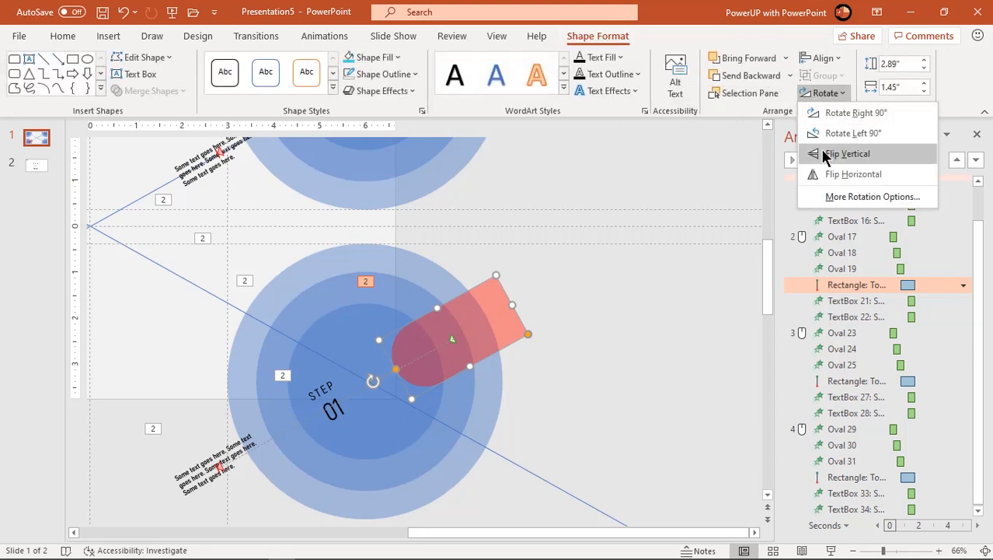
pyautogui.click(849, 154)
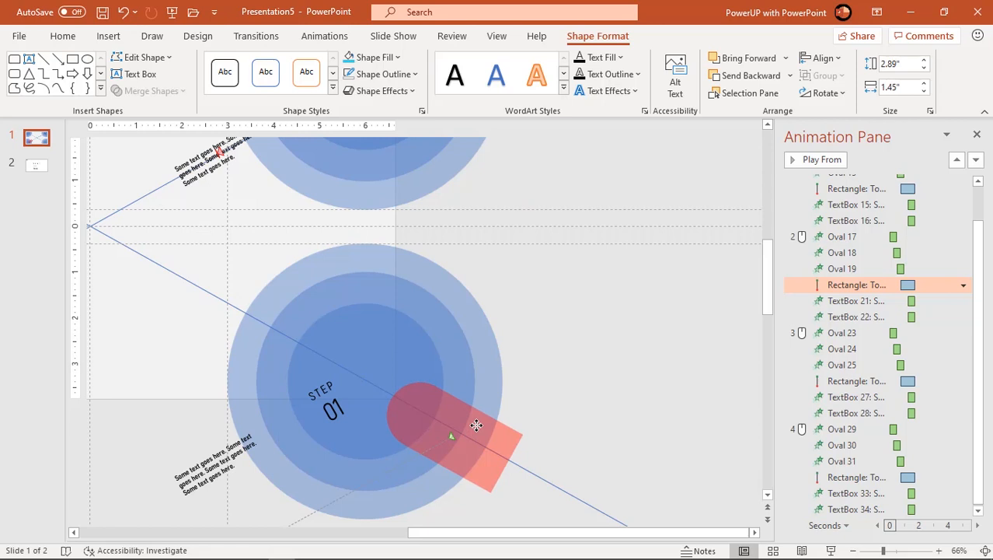
pyautogui.click(476, 426)
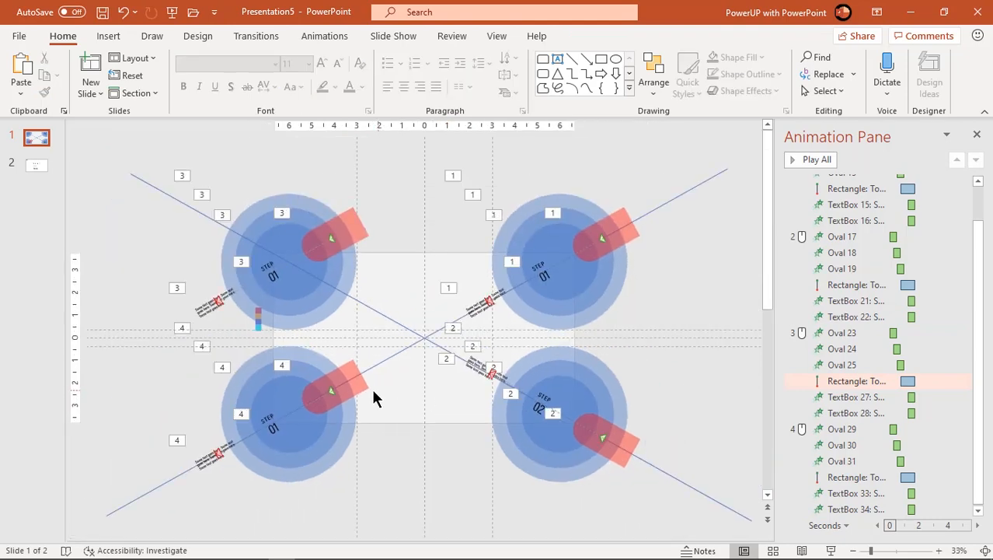
# Step: Flip the bottom-left and top-left tabs vertically to point outward along their diagonals
pyautogui.click(339, 389)
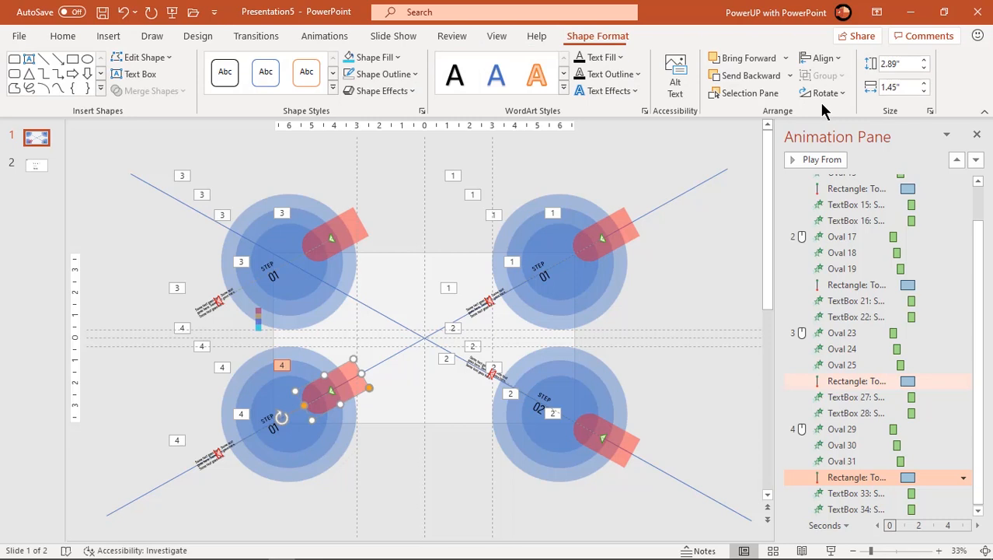
pyautogui.click(824, 93)
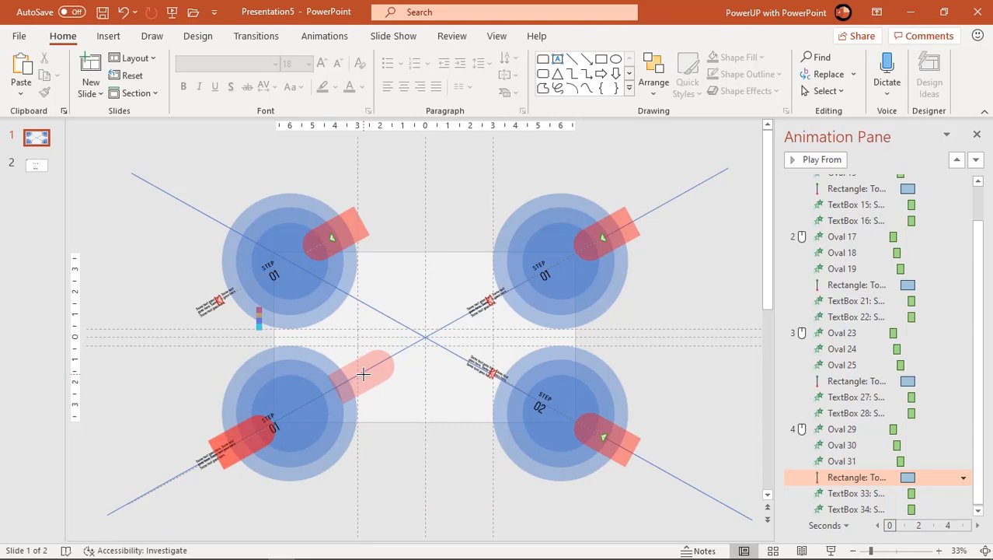
pyautogui.click(365, 373)
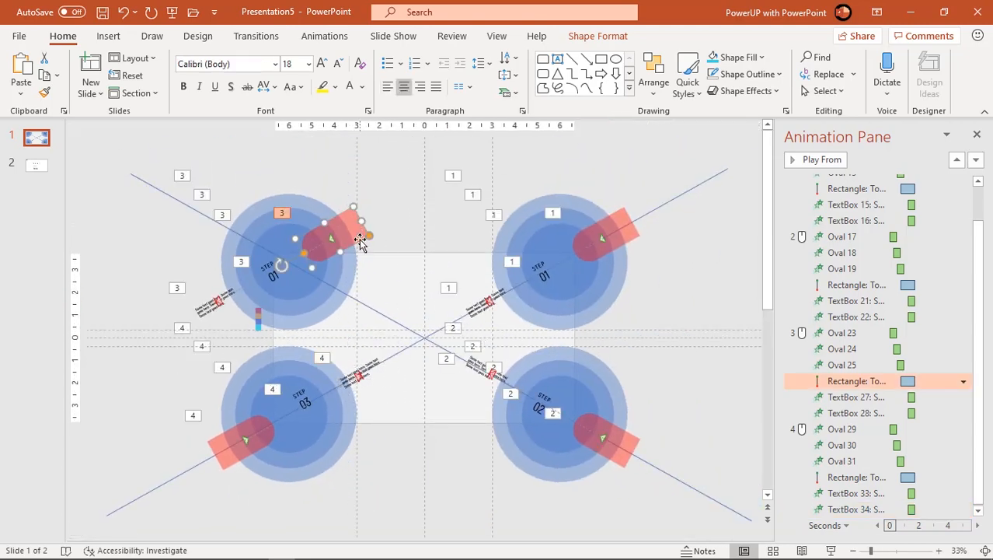
pyautogui.click(824, 93)
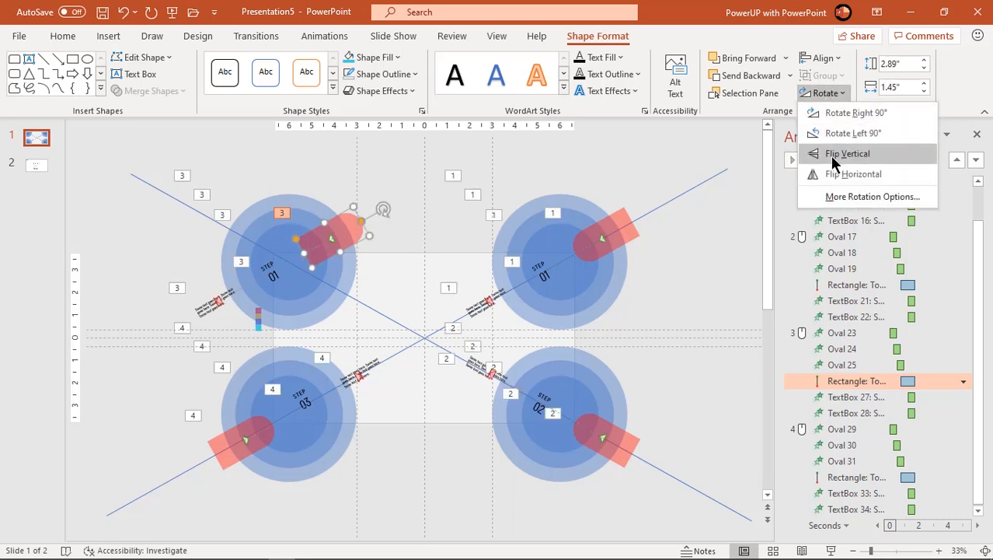
pyautogui.click(847, 154)
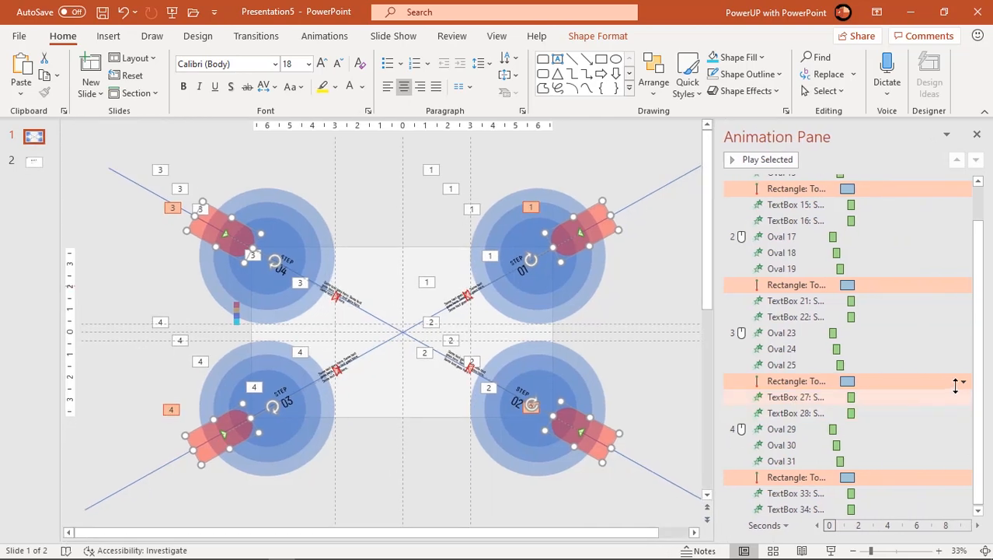
# Step: Give the four Rectangle motion animations a 0.6-second ending bounce in Effect Options
pyautogui.click(964, 381)
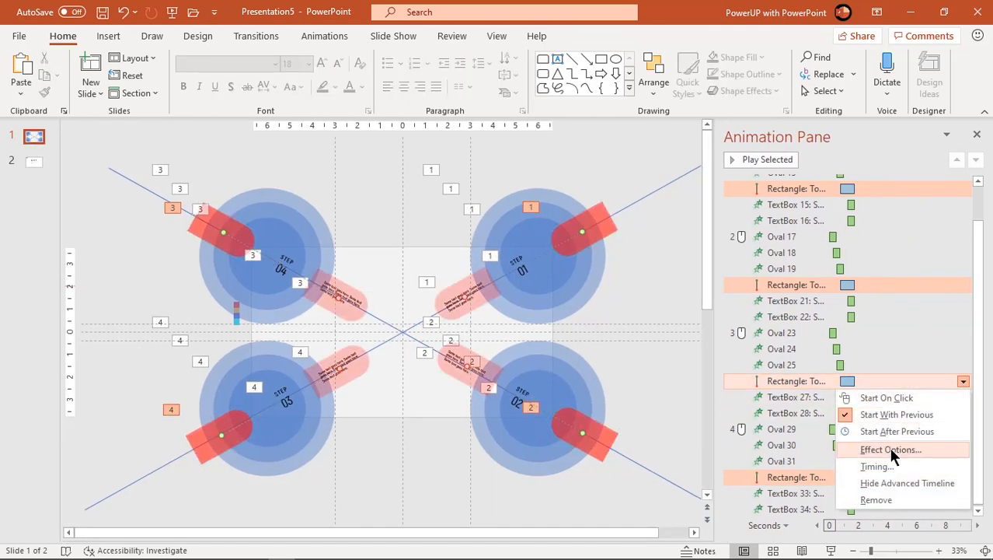
pyautogui.click(892, 451)
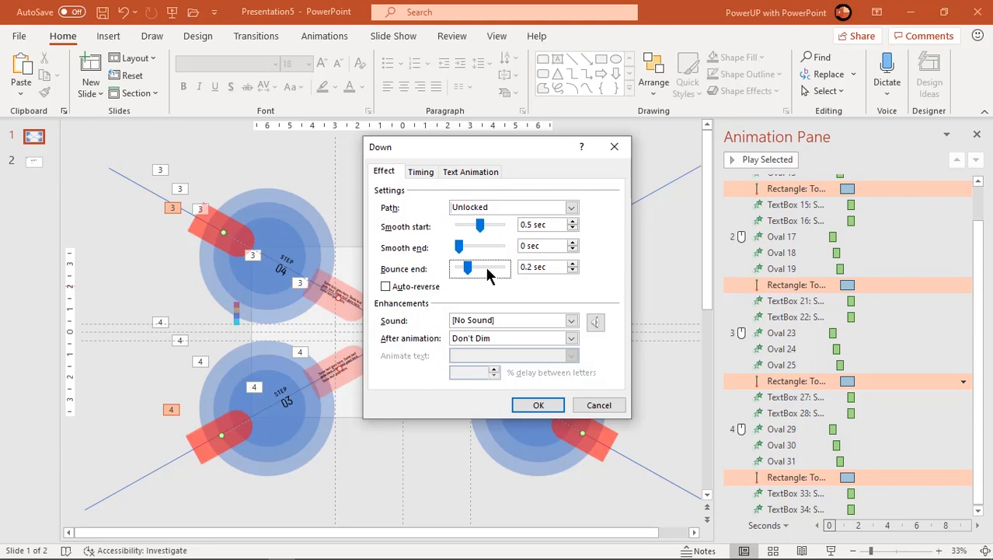
pyautogui.moveTo(466, 267); pyautogui.dragTo(490, 267)
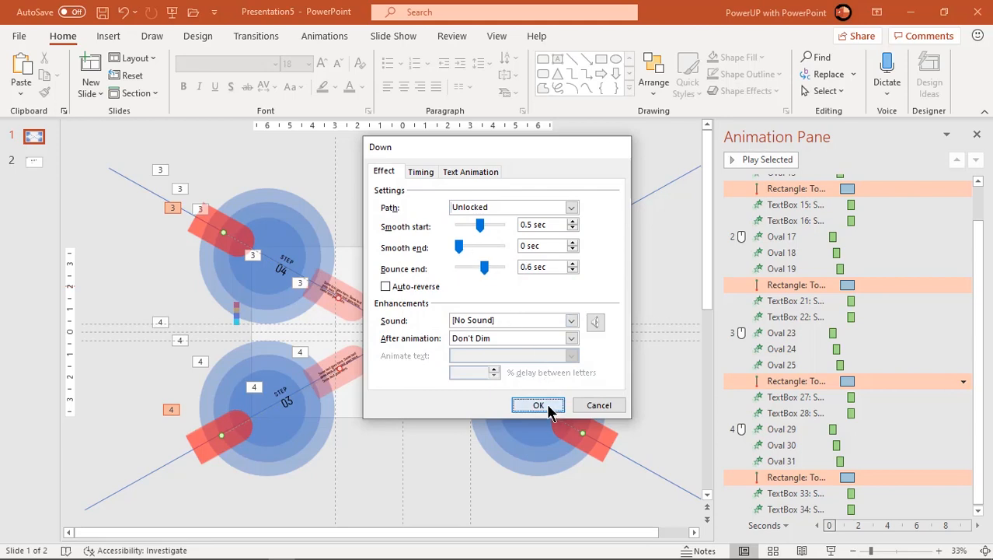
pyautogui.click(537, 404)
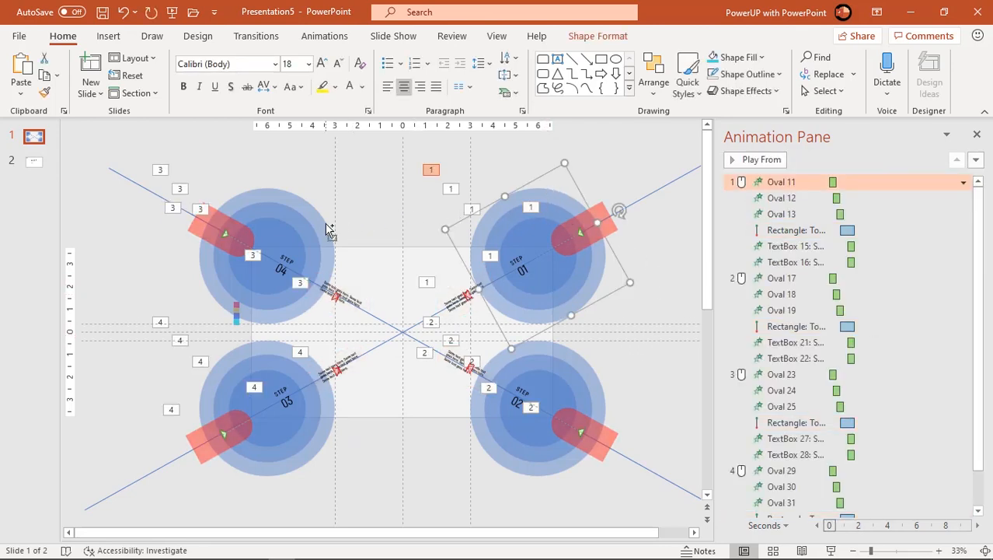
pyautogui.moveTo(204, 287)
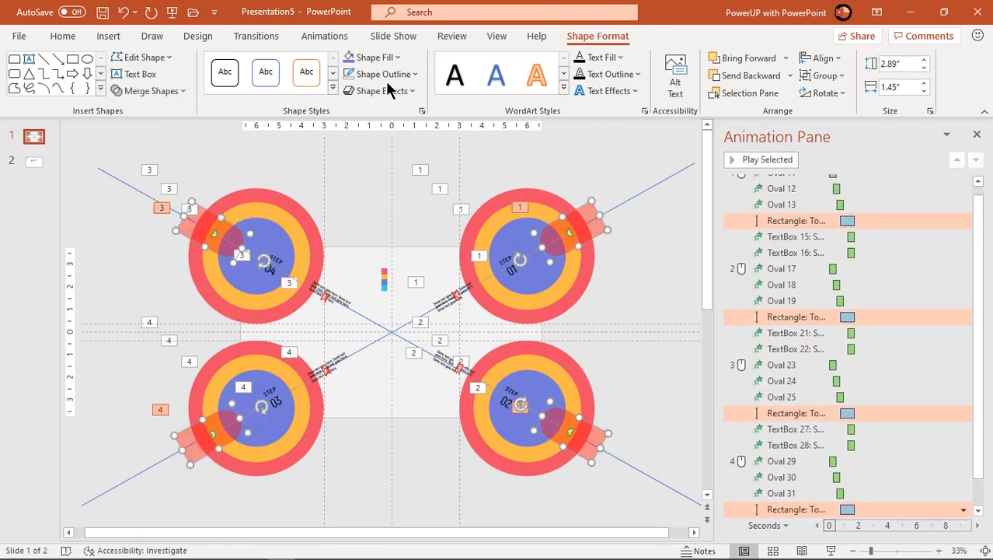
# Step: Fill the four tabs with solid blue
pyautogui.click(369, 56)
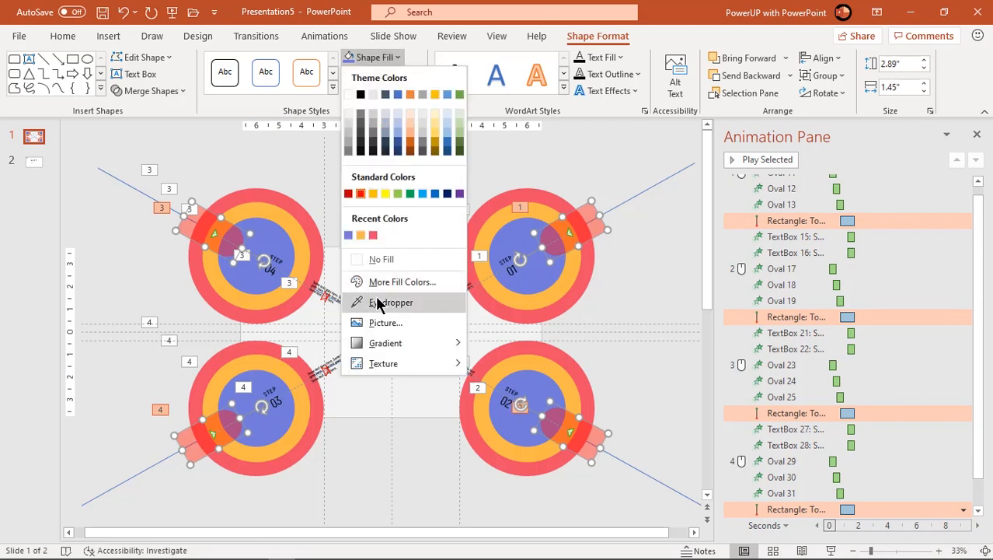
pyautogui.click(388, 301)
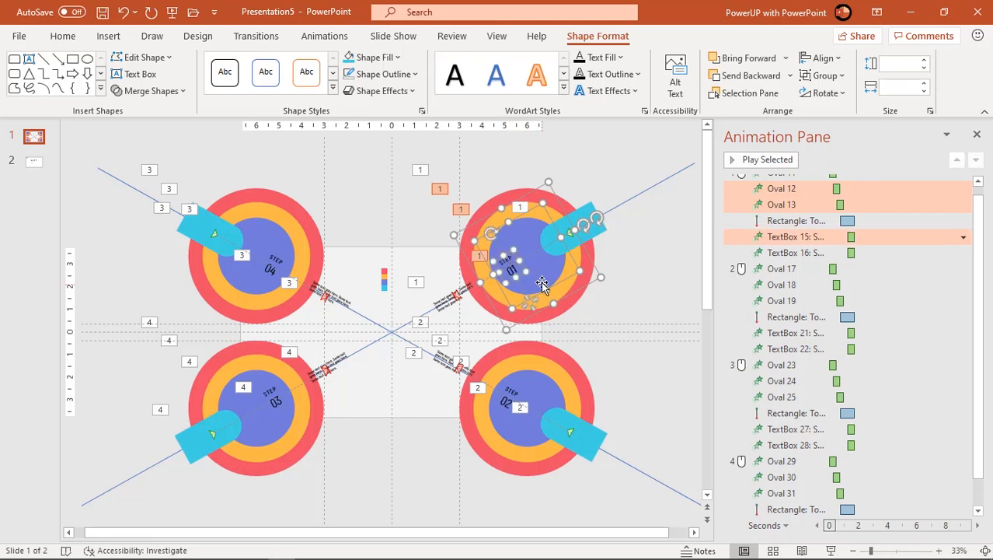
pyautogui.moveTo(585, 389)
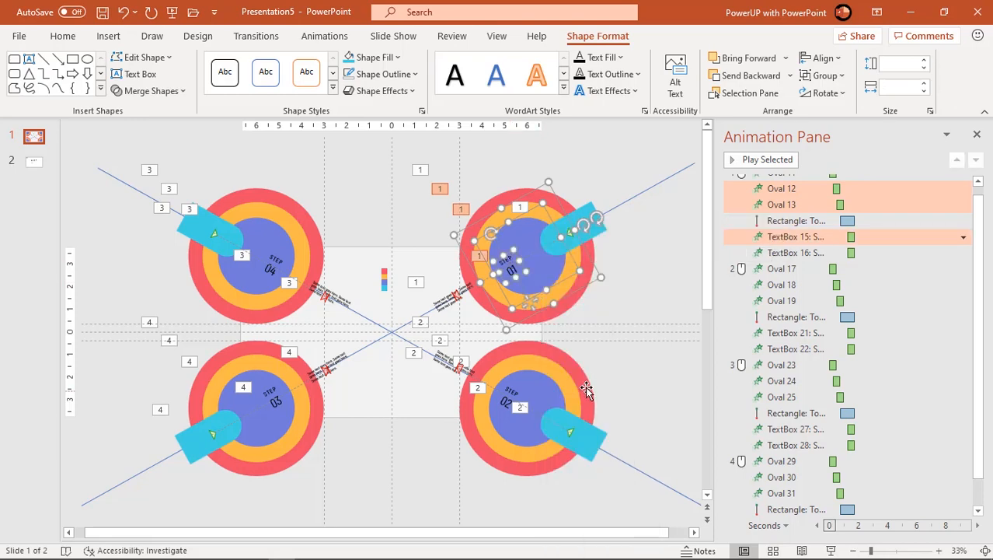
pyautogui.click(533, 395)
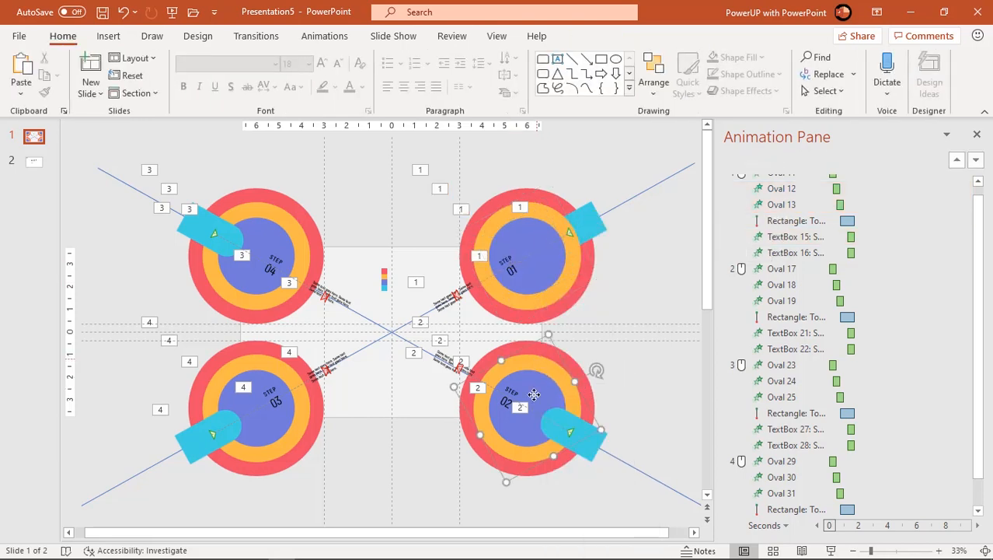
# Step: Bring the STEP label in front of the circle shapes via Bring to Front
pyautogui.click(532, 396)
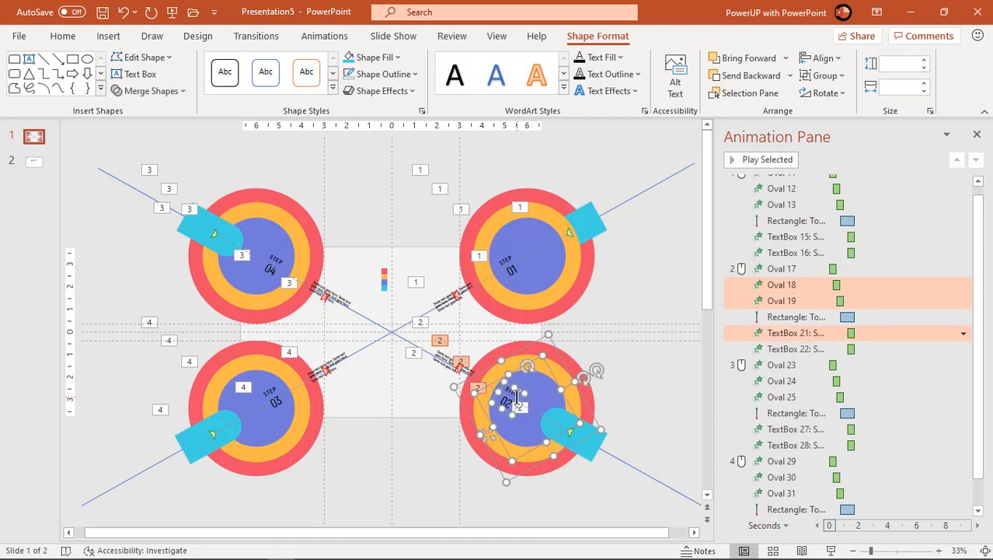
pyautogui.rightClick(524, 398)
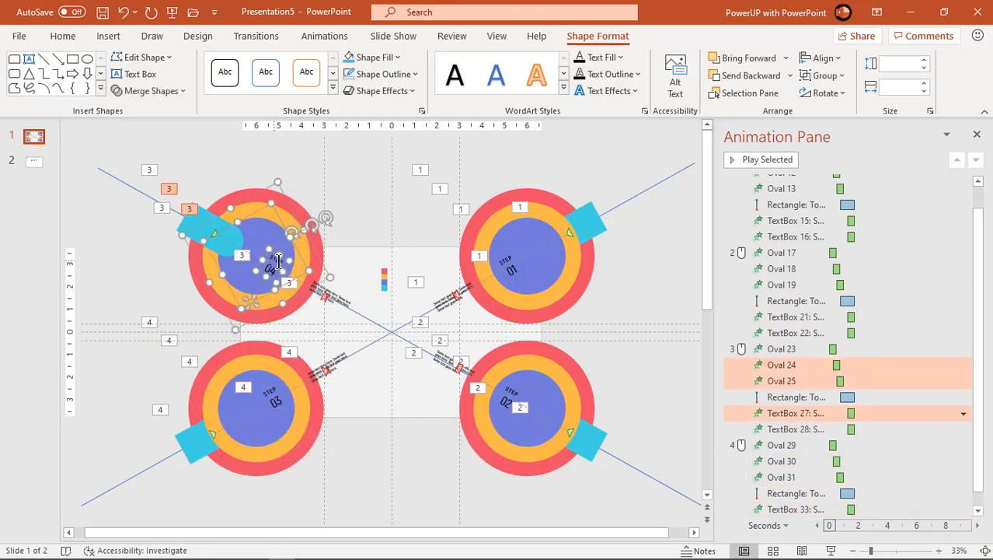
pyautogui.rightClick(278, 261)
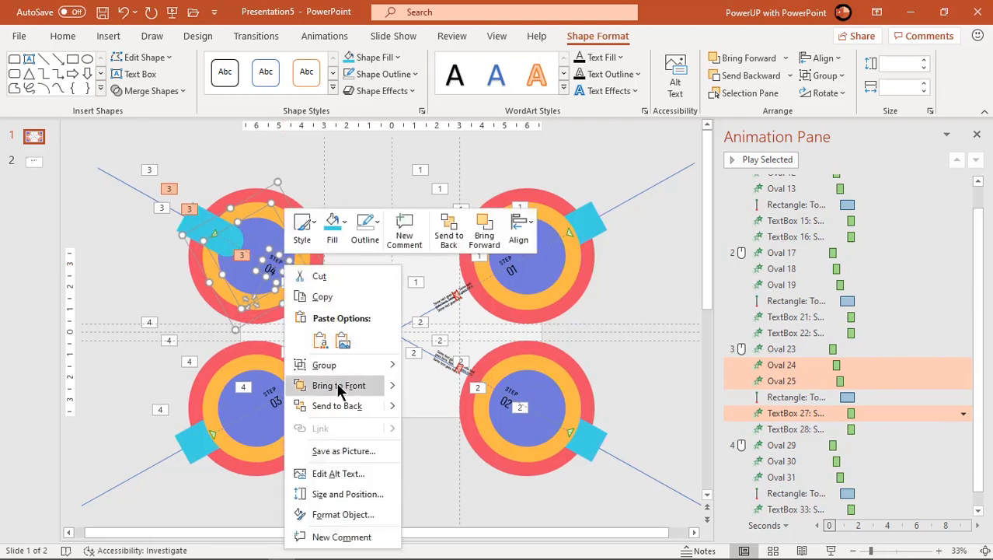
pyautogui.click(339, 386)
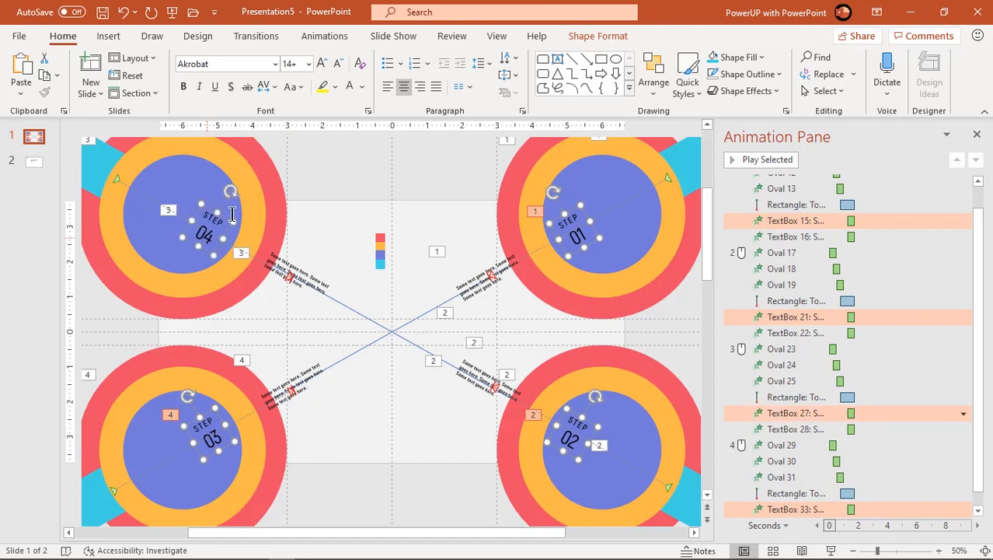
# Step: Colour the four STEP labels white, then move to the second slide
pyautogui.click(362, 87)
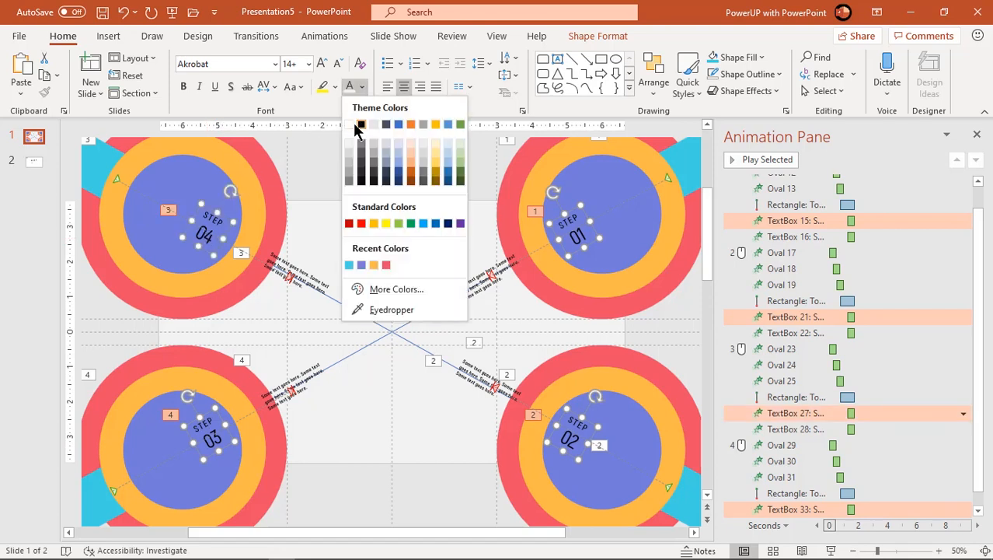
pyautogui.click(359, 124)
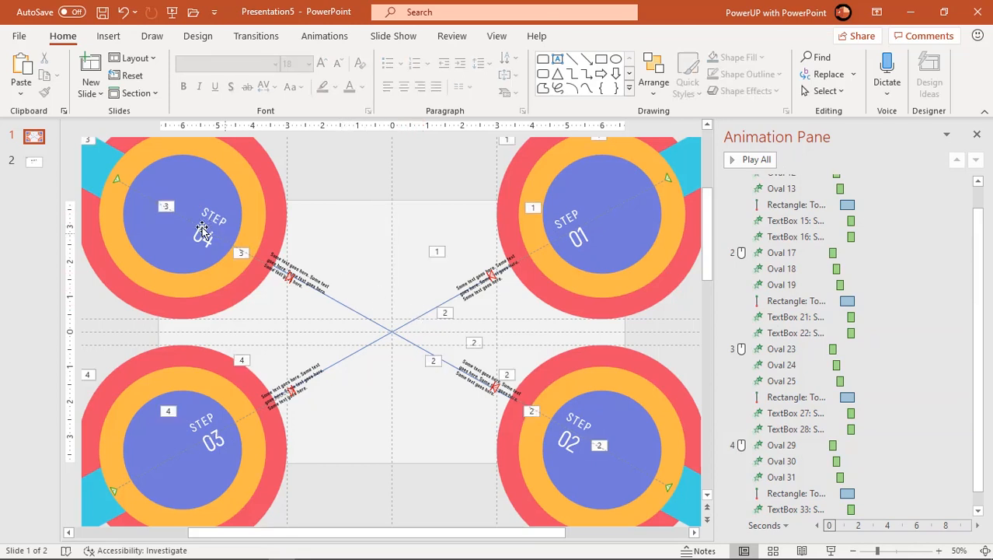
pyautogui.click(34, 160)
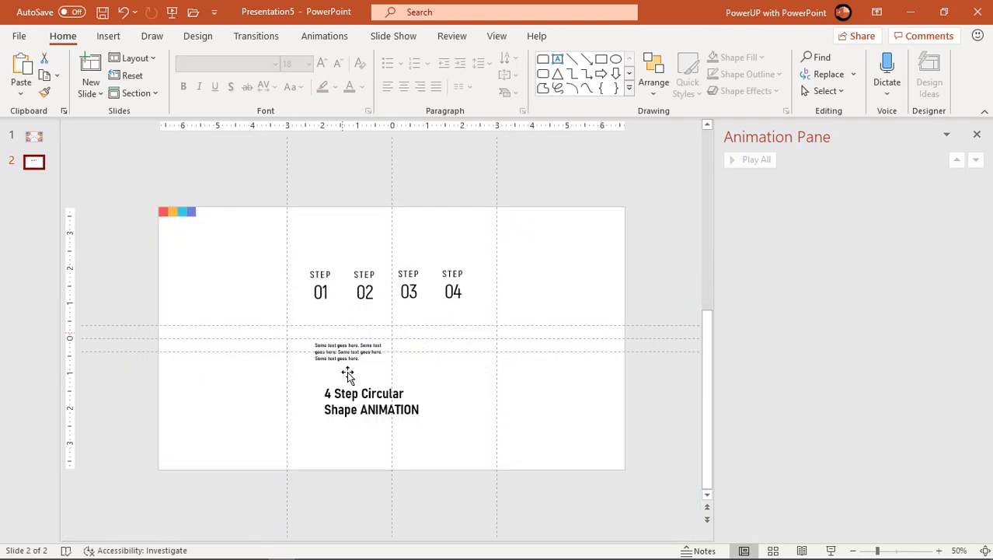
# Step: Copy the '4 Step Circular Shape ANIMATION' title from slide 2 to the centre of slide 1
pyautogui.click(376, 401)
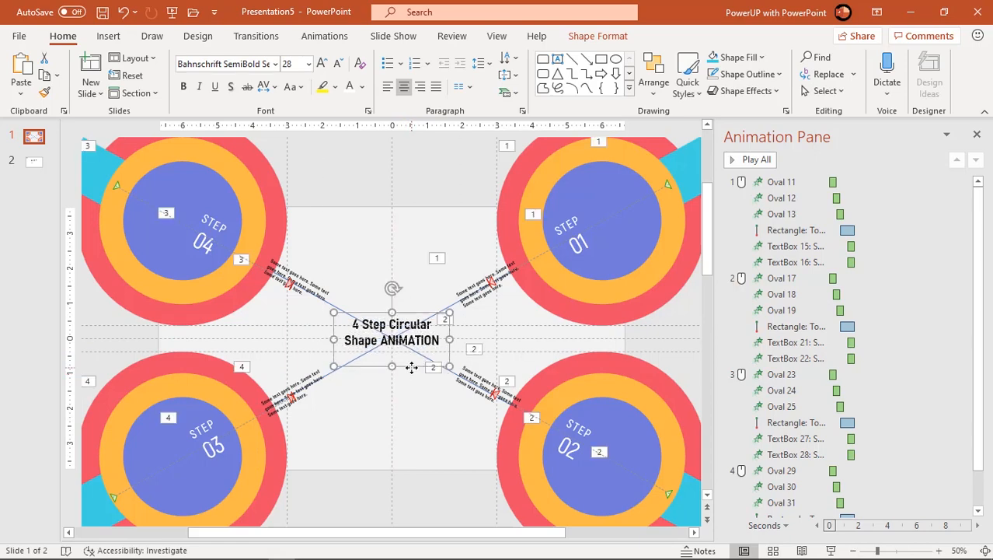
pyautogui.click(438, 407)
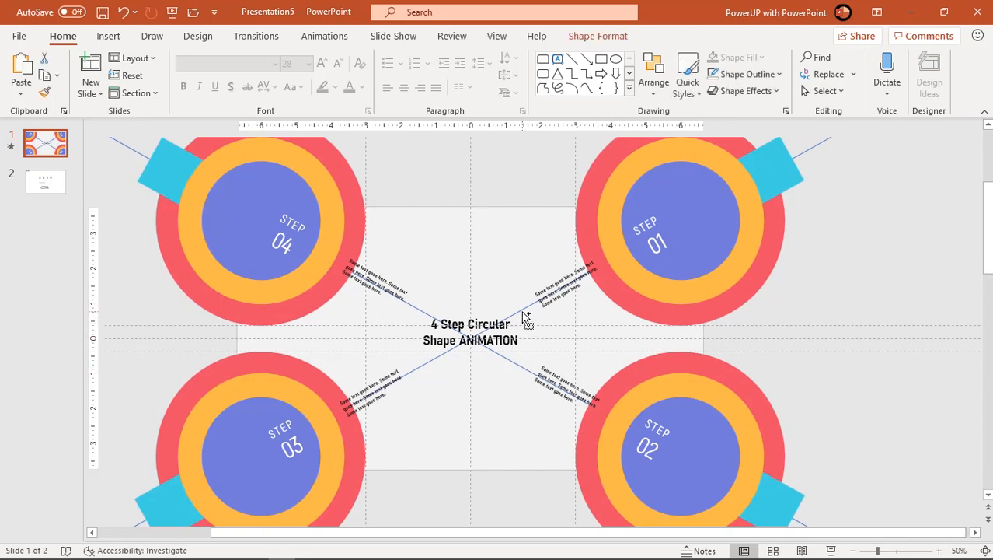
pyautogui.moveTo(522, 309)
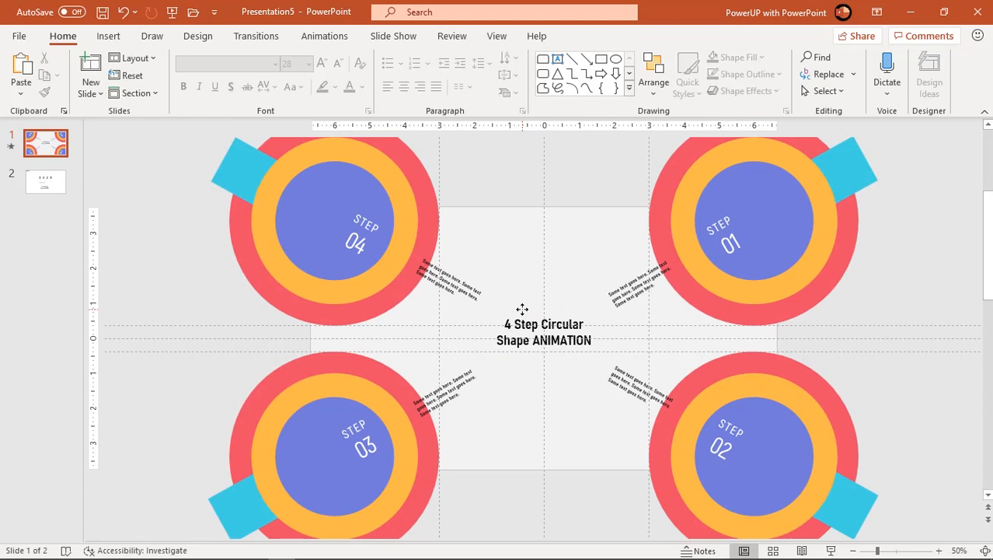
pyautogui.moveTo(790, 196)
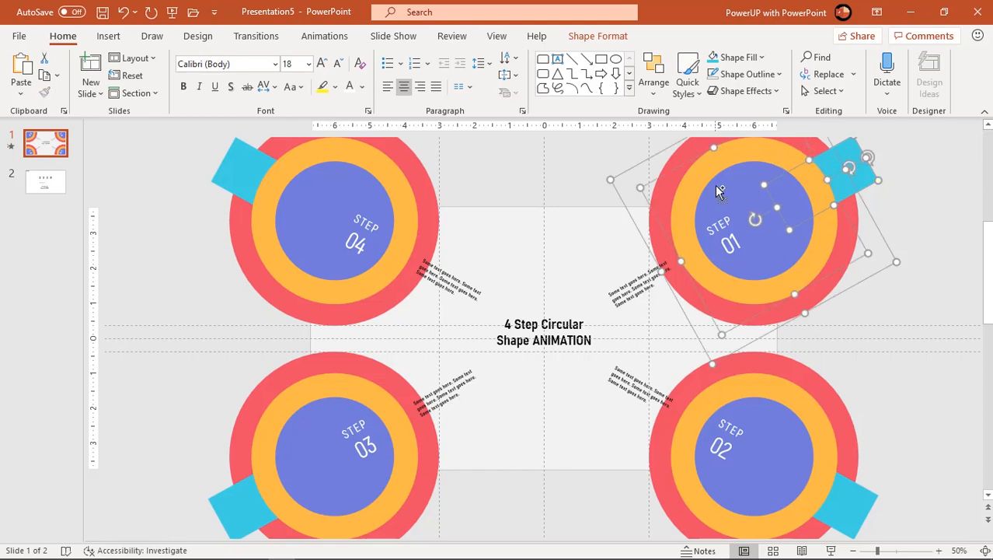
# Step: Apply an outer drop shadow preset to the step 01 circle and fine-tune its size
pyautogui.rightClick(718, 187)
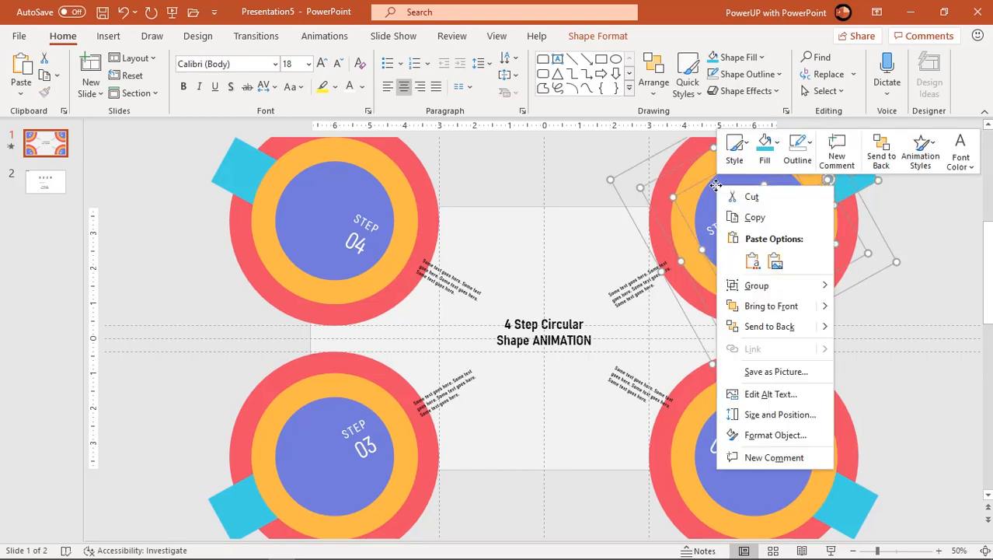
pyautogui.click(775, 435)
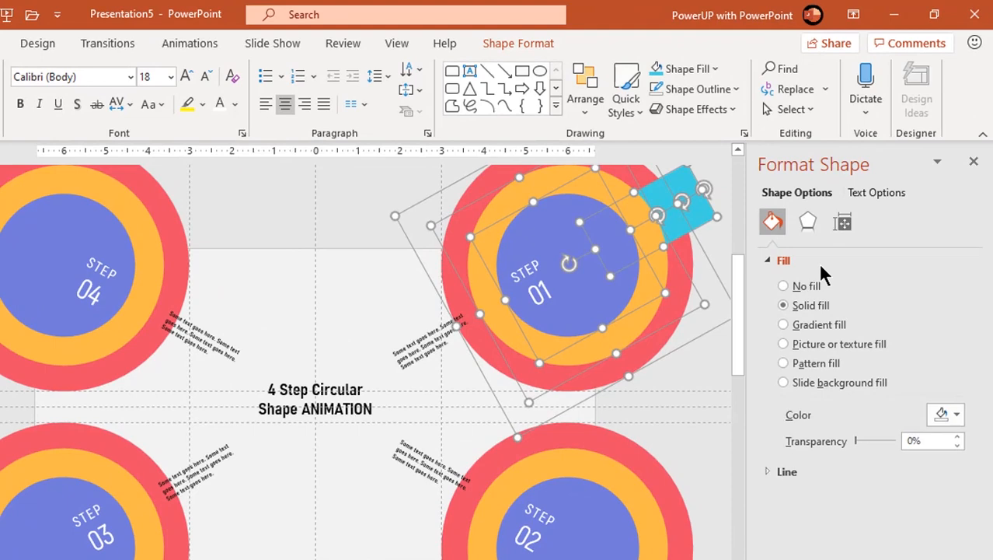
pyautogui.click(807, 221)
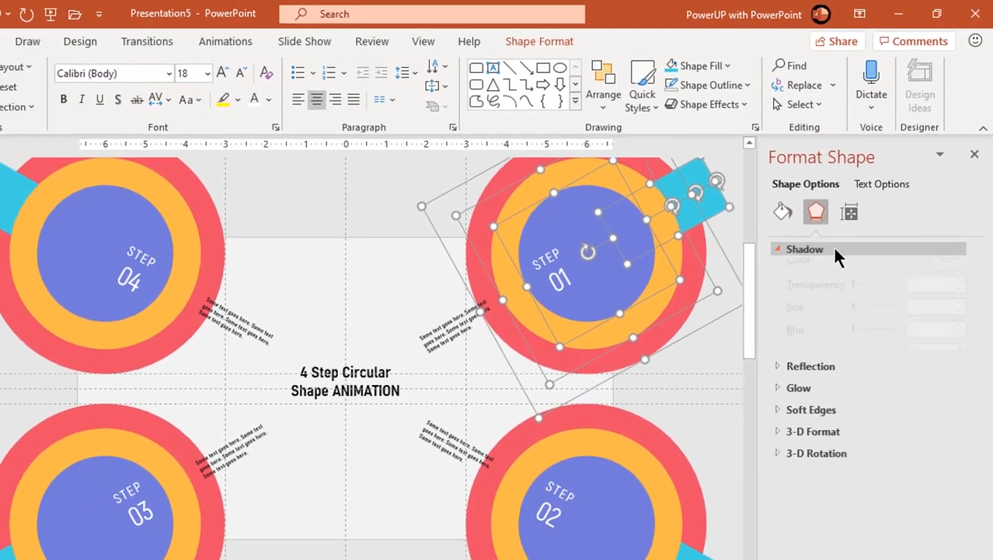
pyautogui.click(955, 267)
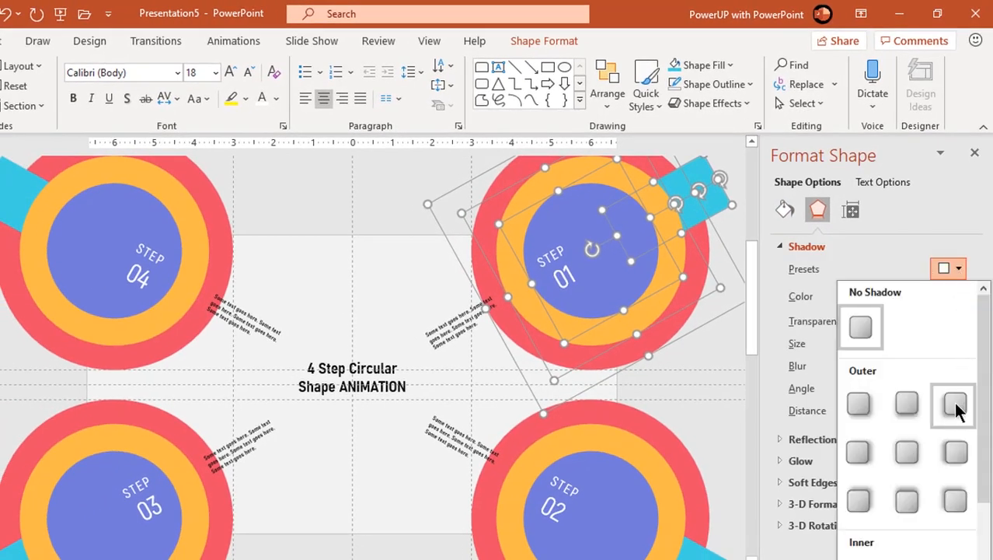
pyautogui.click(951, 413)
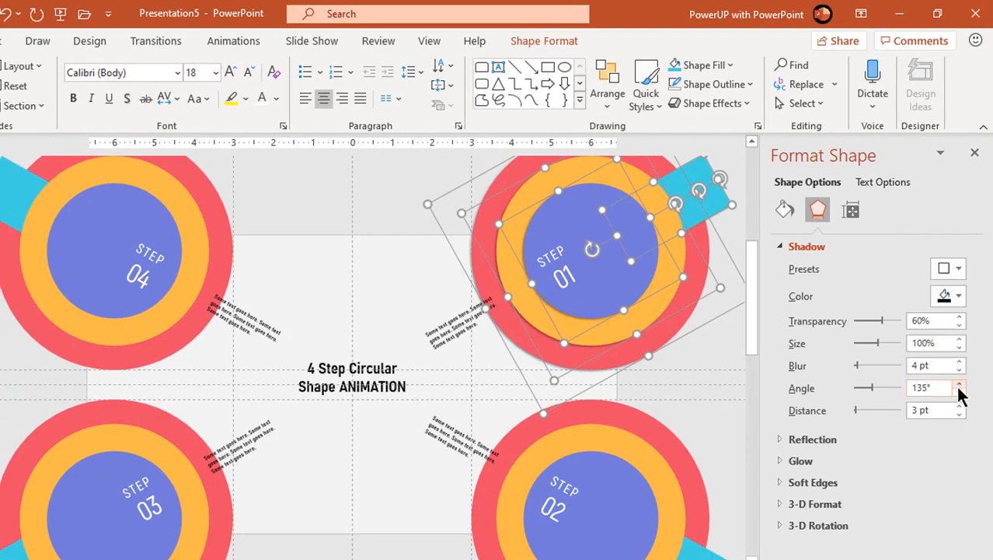
pyautogui.click(961, 339)
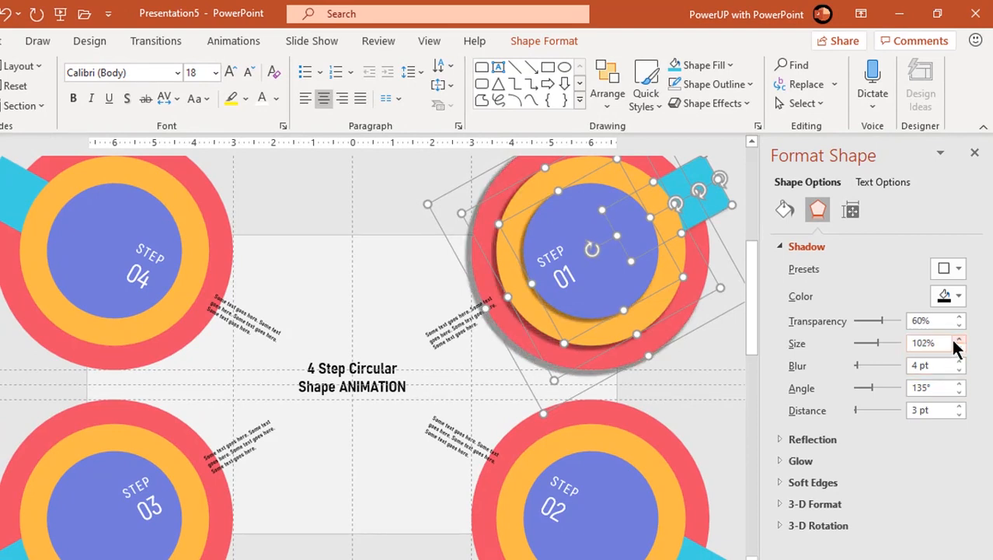
pyautogui.click(967, 348)
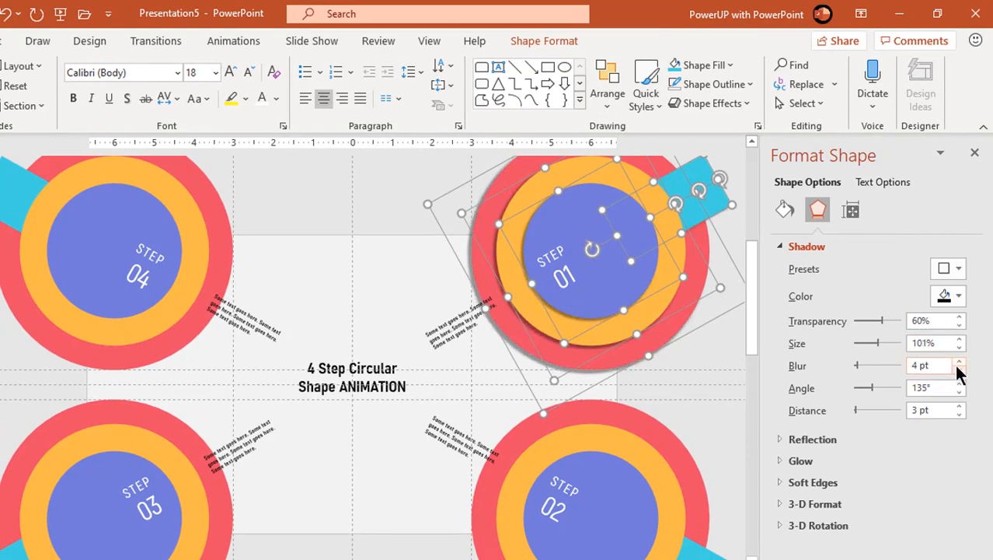
pyautogui.click(967, 361)
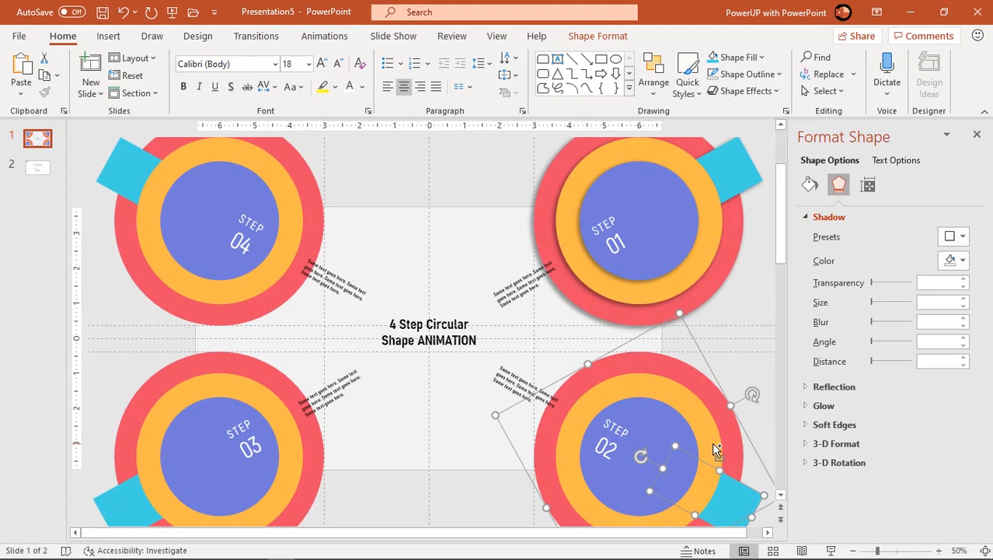
# Step: Apply an outer drop shadow to step 02 and adjust its size
pyautogui.click(961, 236)
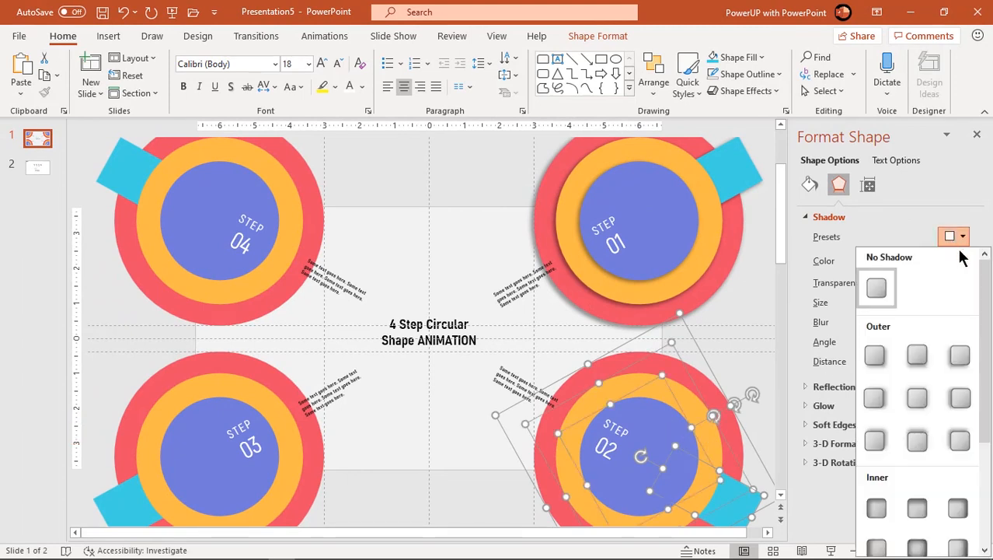
pyautogui.click(876, 287)
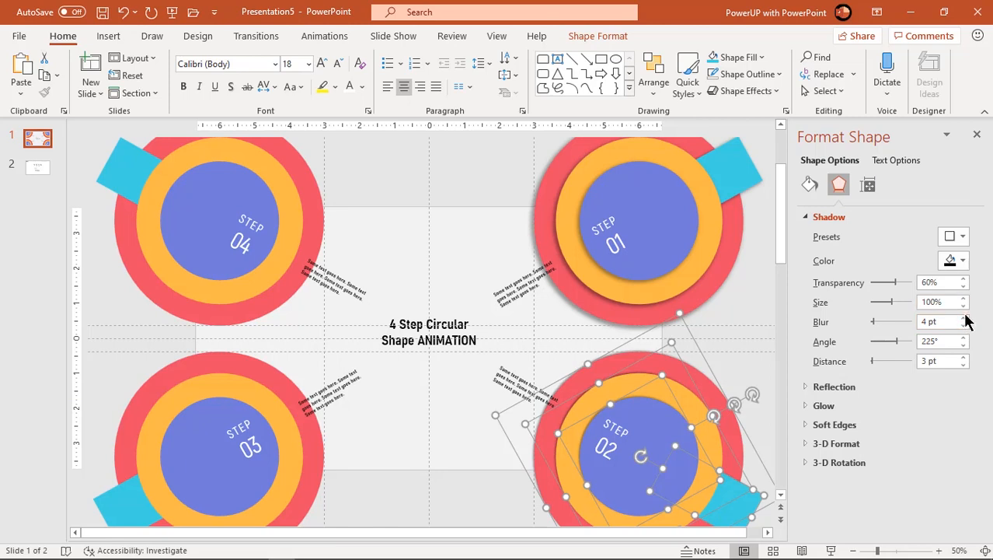
pyautogui.click(965, 298)
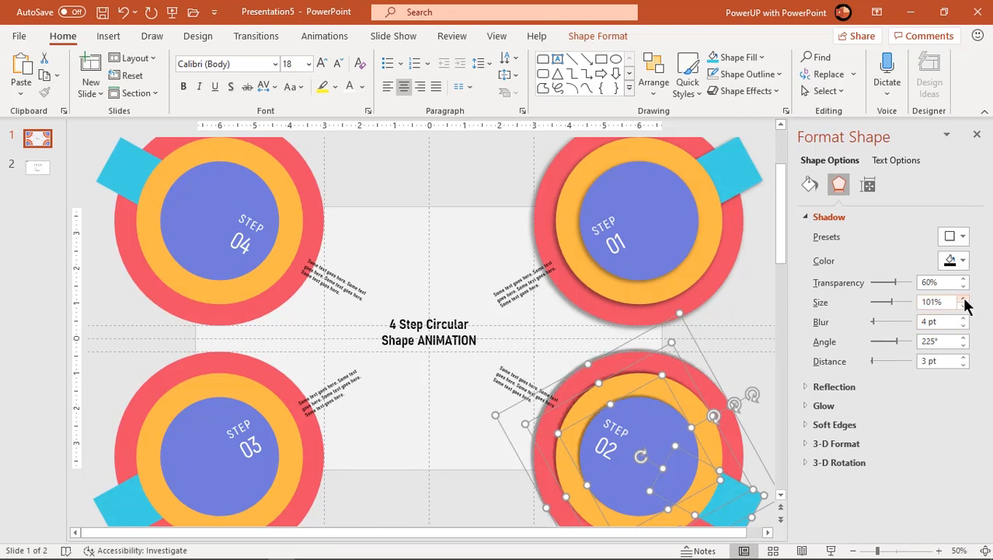
pyautogui.click(965, 318)
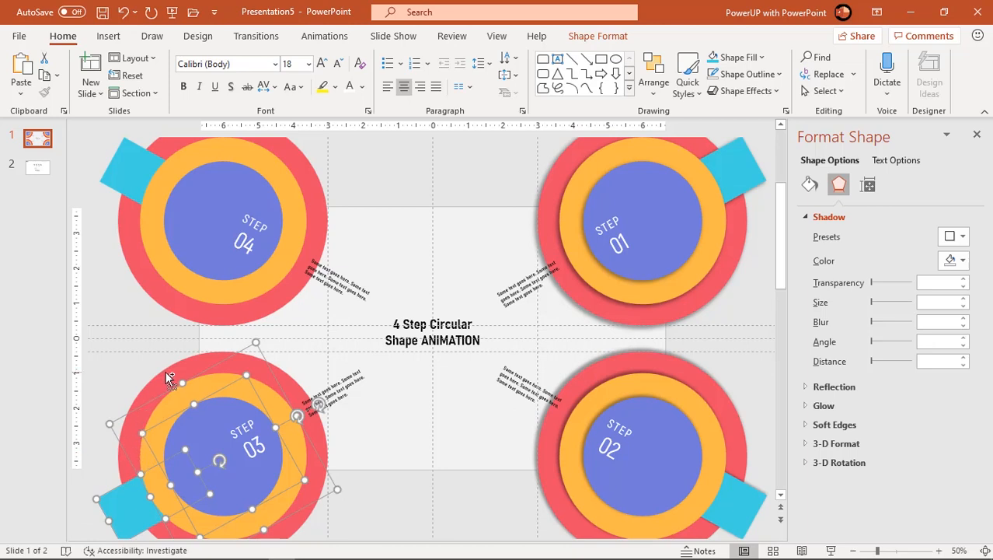
# Step: Apply outer drop shadows to steps 03 and 04, tweaking the step 04 size
pyautogui.click(961, 236)
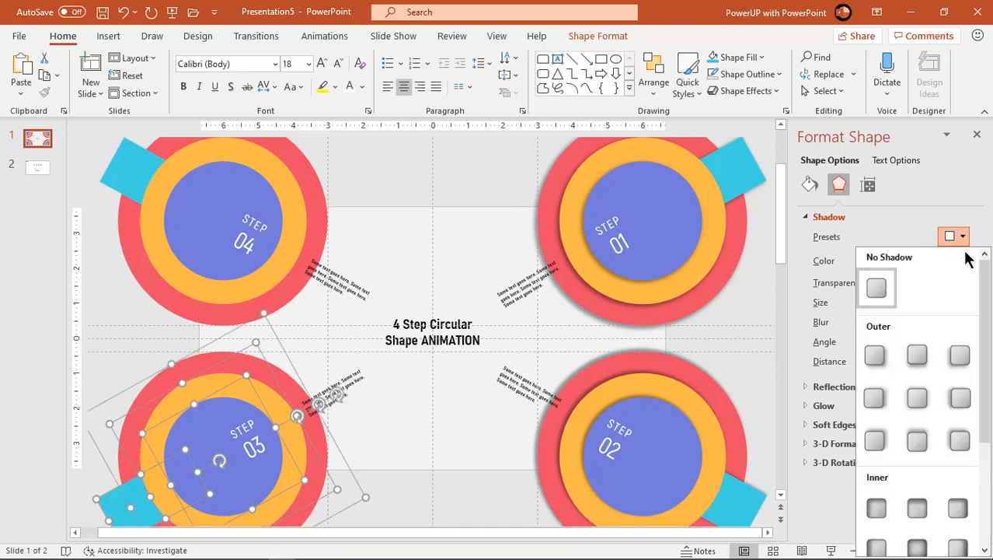
pyautogui.scroll(-3)
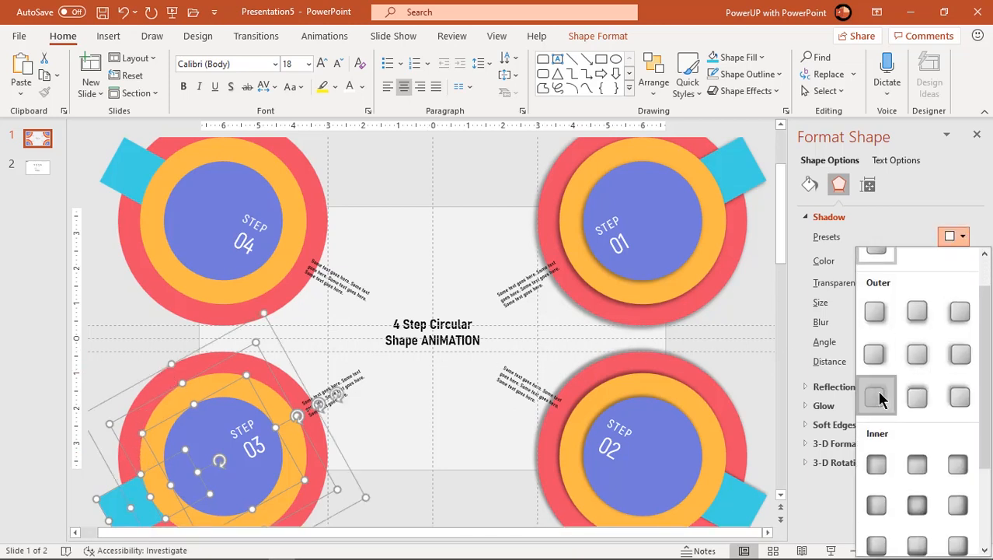
pyautogui.click(876, 395)
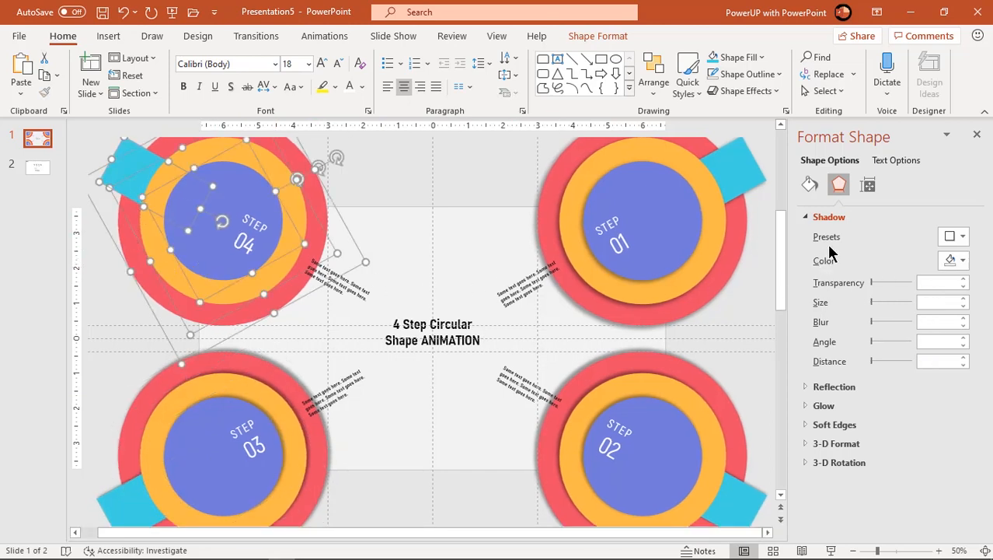
pyautogui.moveTo(878, 359)
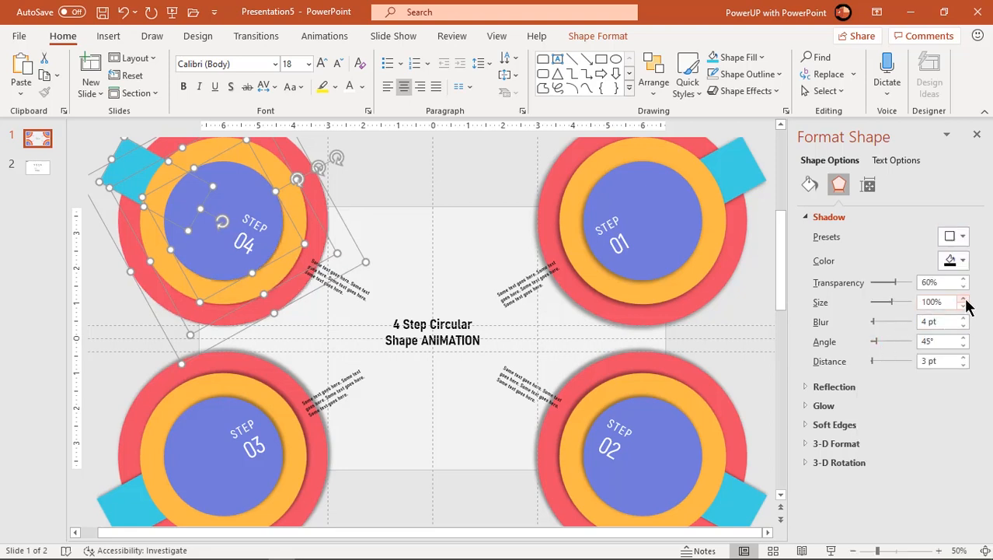
pyautogui.click(979, 299)
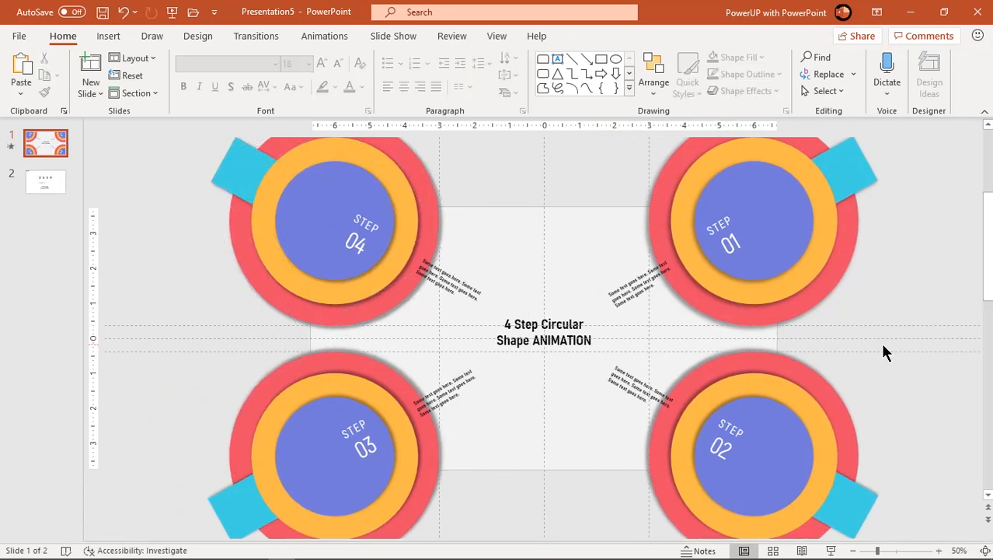
# Step: Reorder the Animation Pane so the step 04 group plays after step 03
pyautogui.click(323, 36)
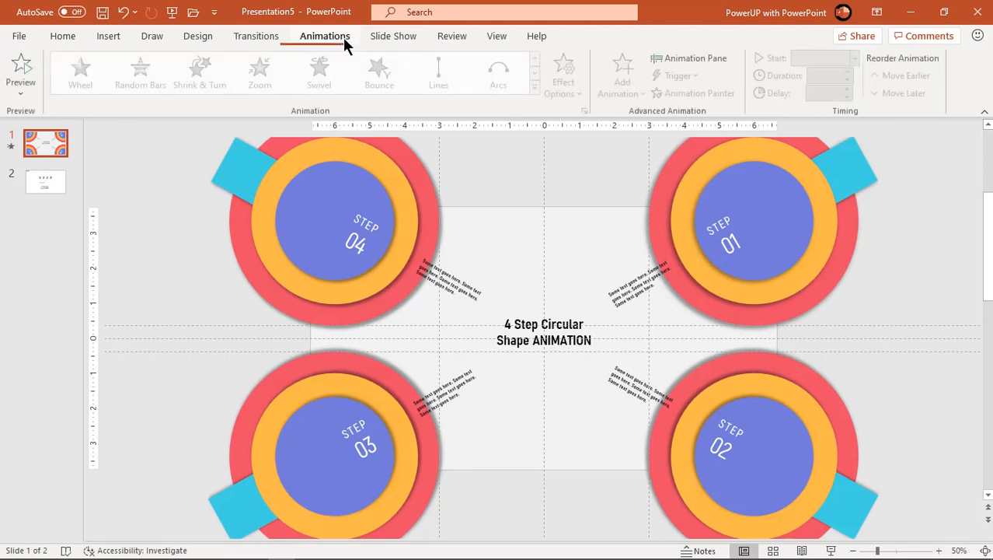
pyautogui.click(670, 57)
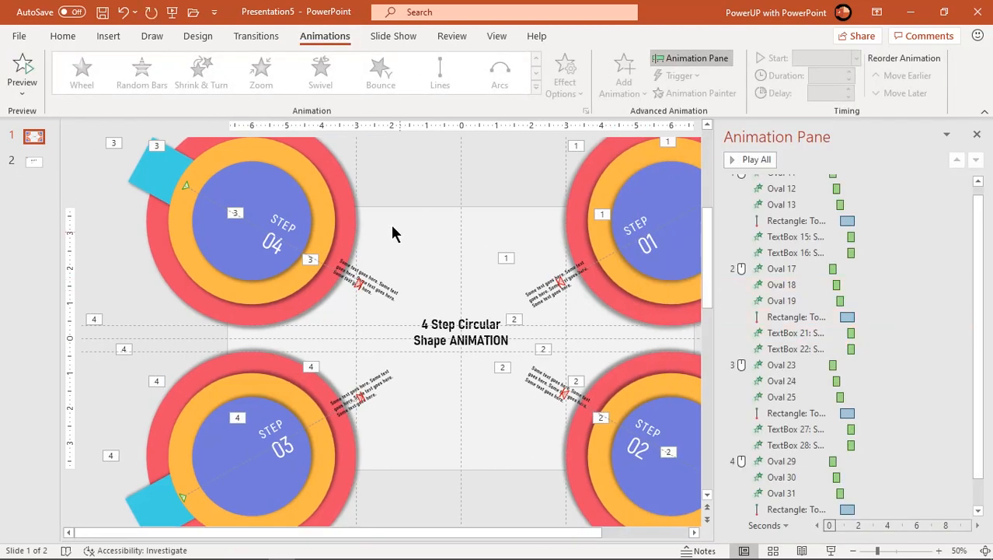
pyautogui.click(791, 363)
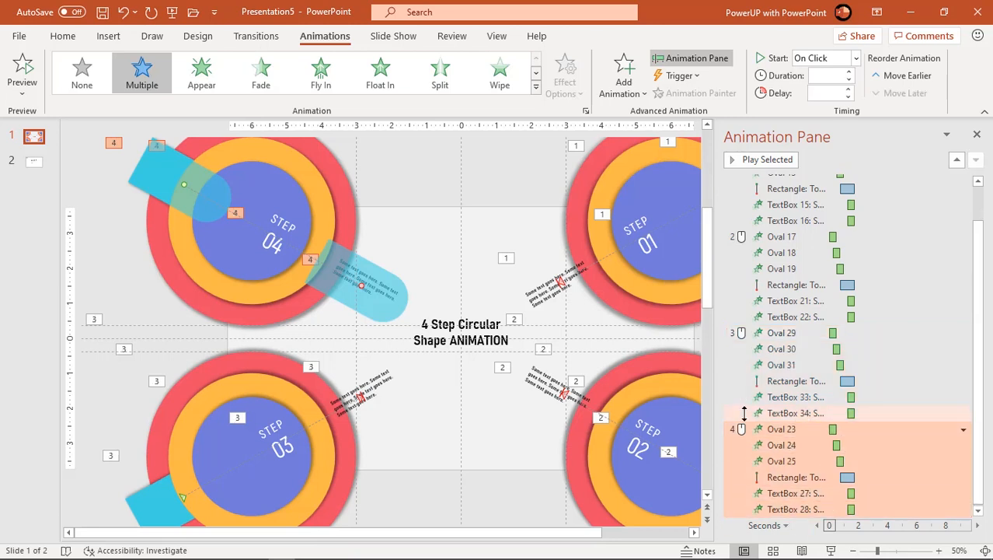
pyautogui.click(976, 134)
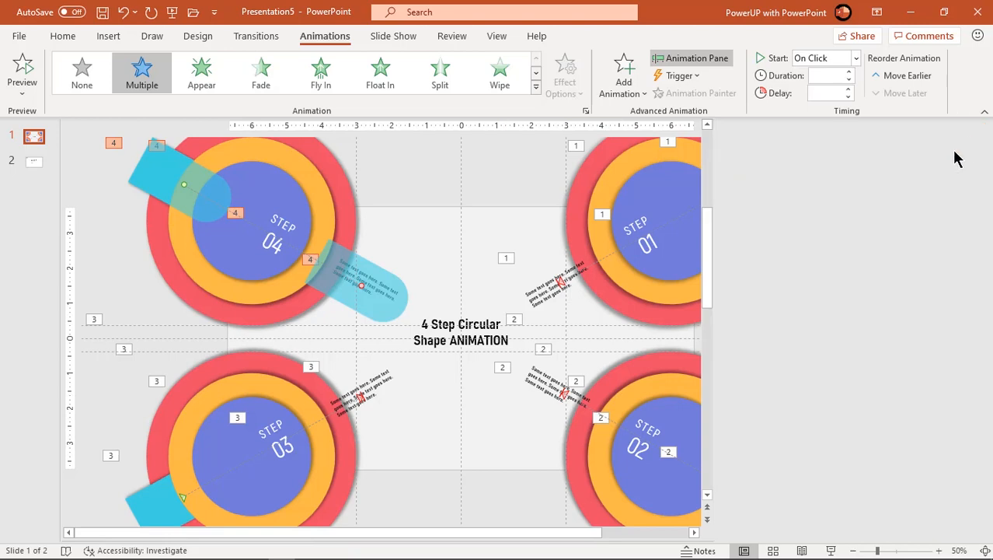